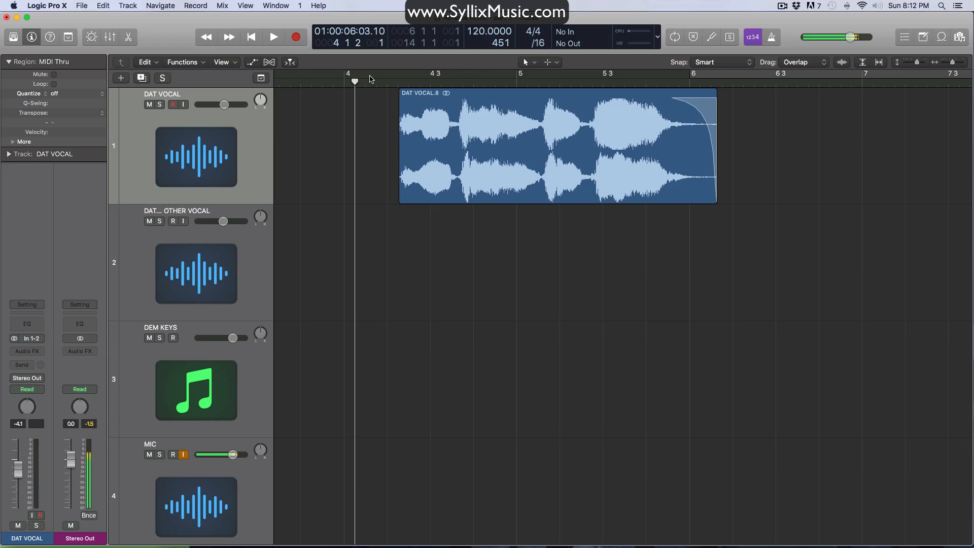
mouse_move(348, 102)
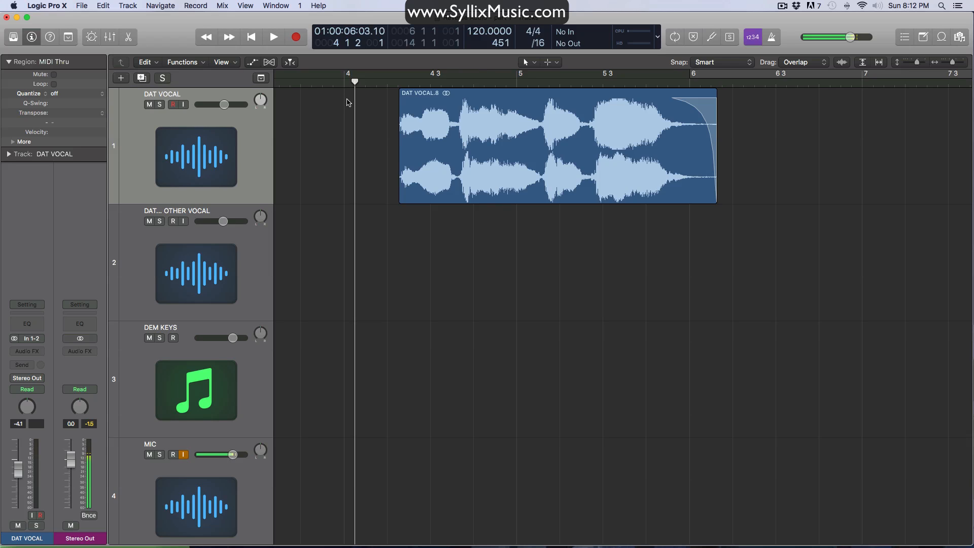
mouse_move(391, 85)
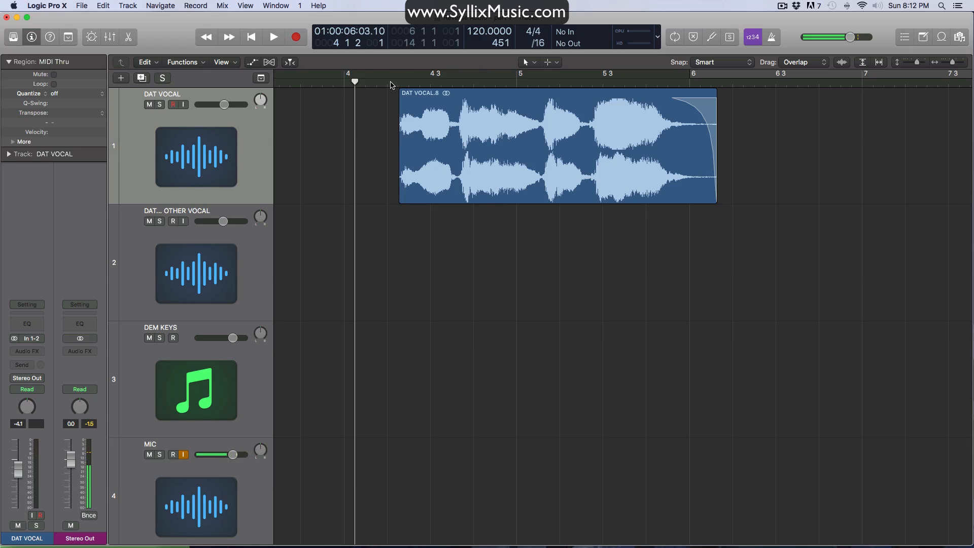
Audition the original vocal, then reverse the DAT VOCAL.8 audio file via Functions > Reverse
left_click(386, 81)
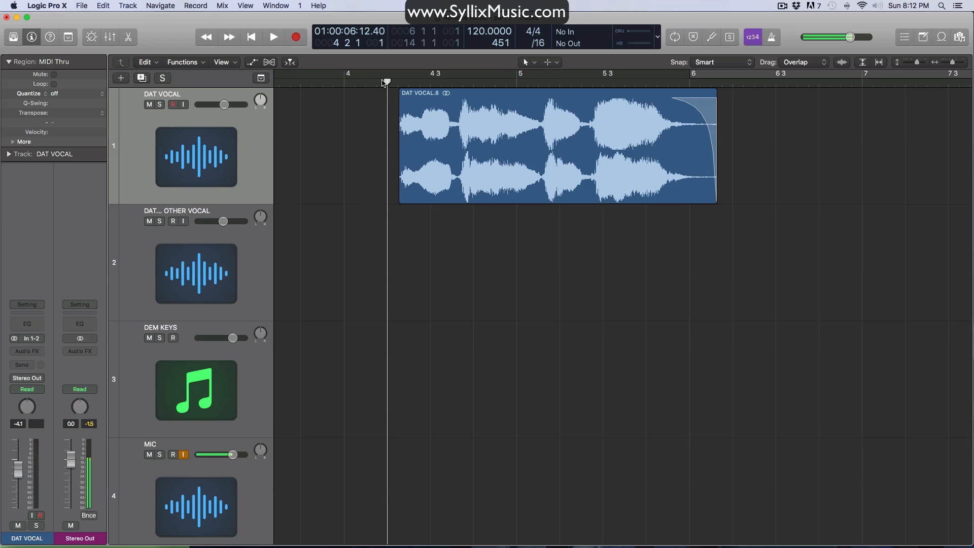
left_click(274, 36)
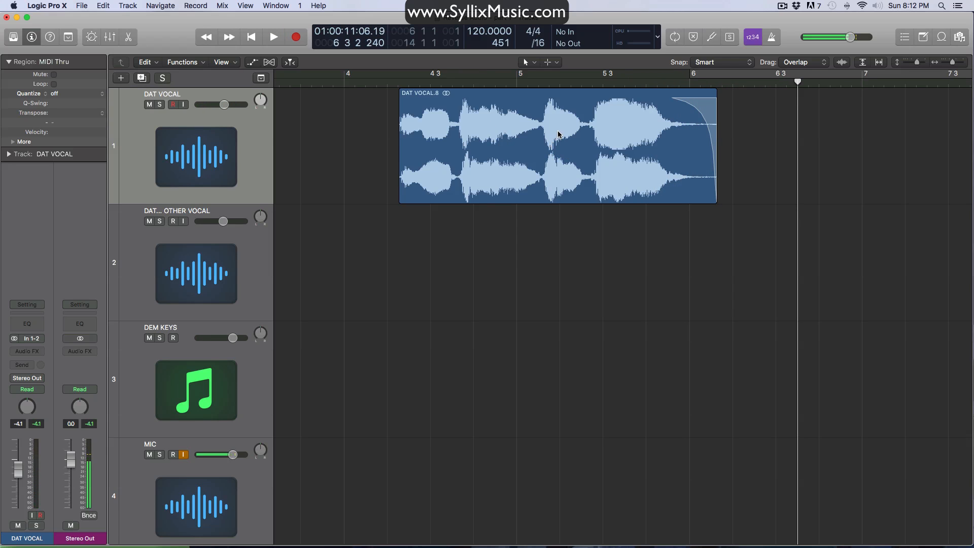
mouse_move(557, 115)
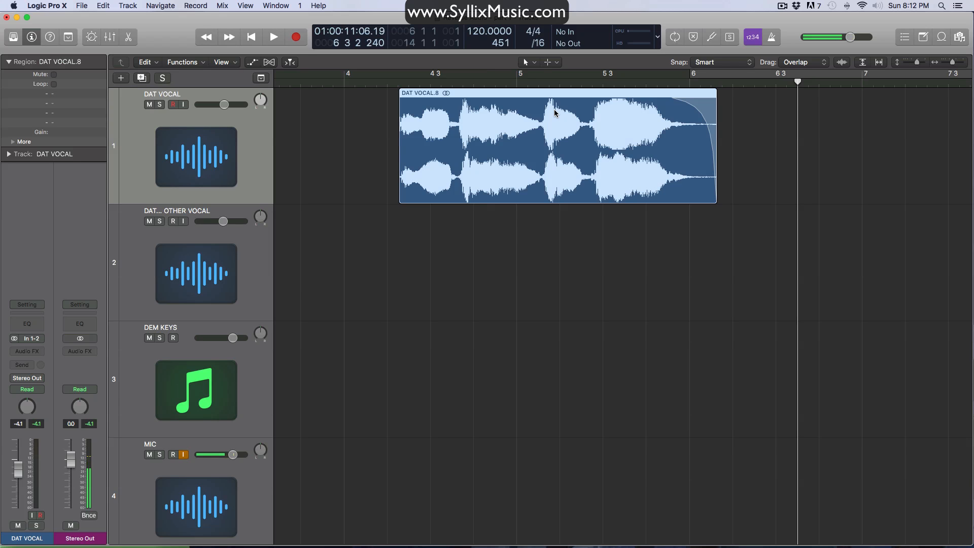
double_click(556, 146)
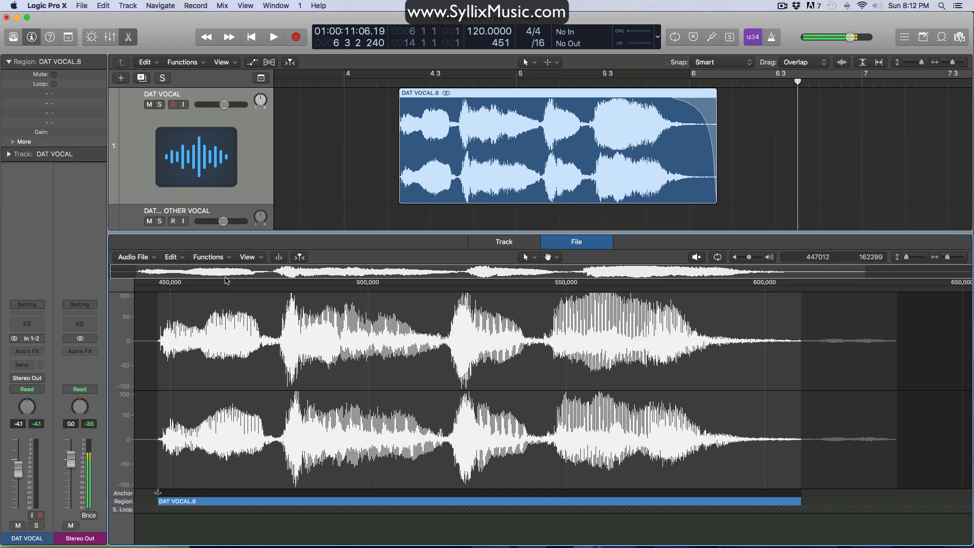
left_click(207, 257)
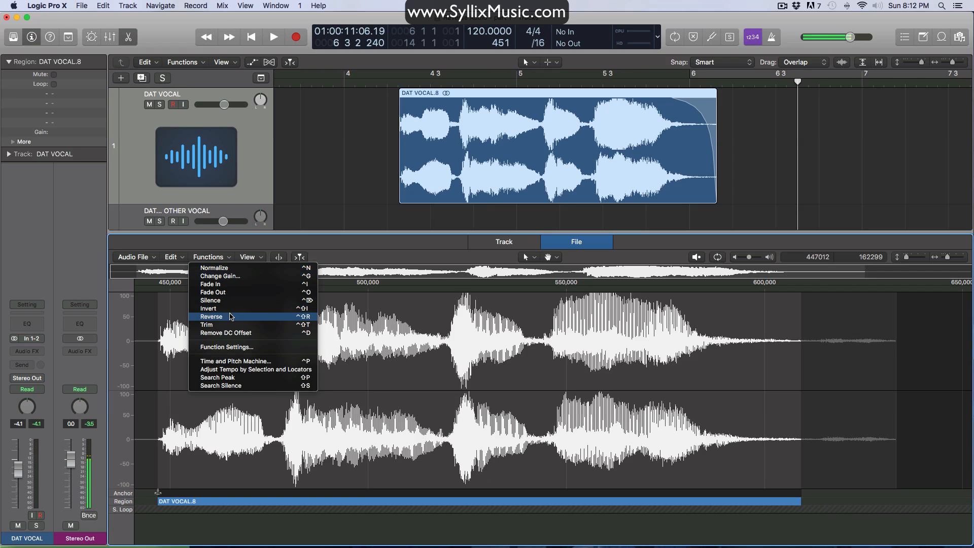
left_click(211, 316)
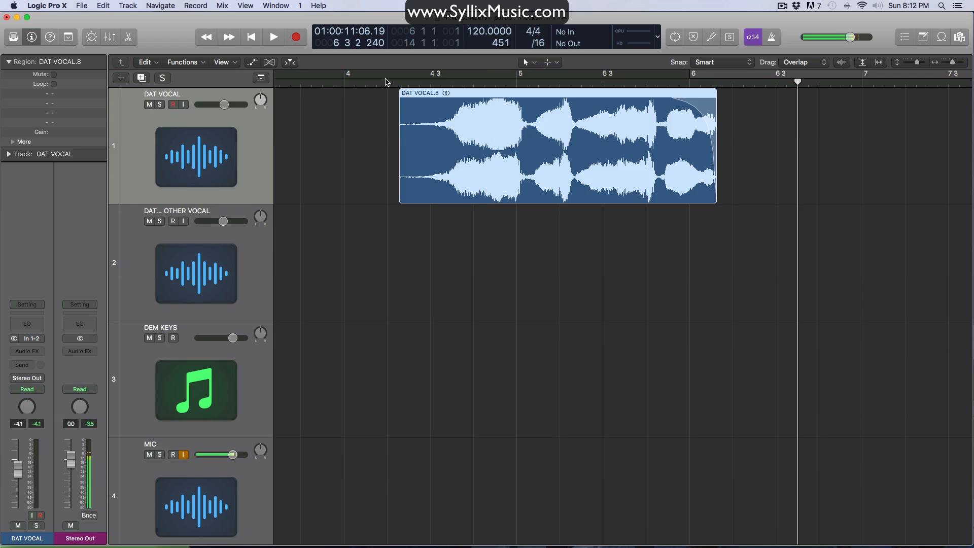
Play back the reversed vocal and reopen its audio file editor with the Functions list
left_click(273, 36)
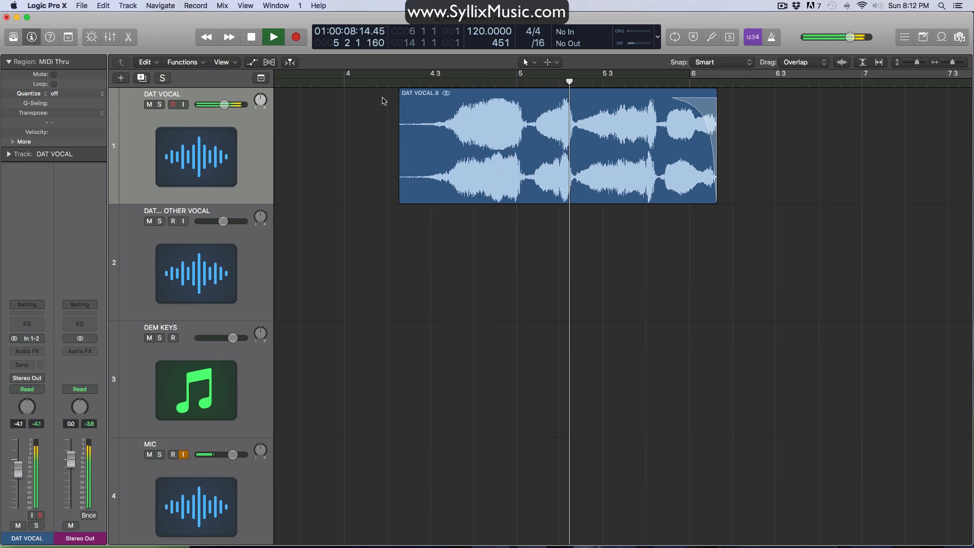
left_click(272, 37)
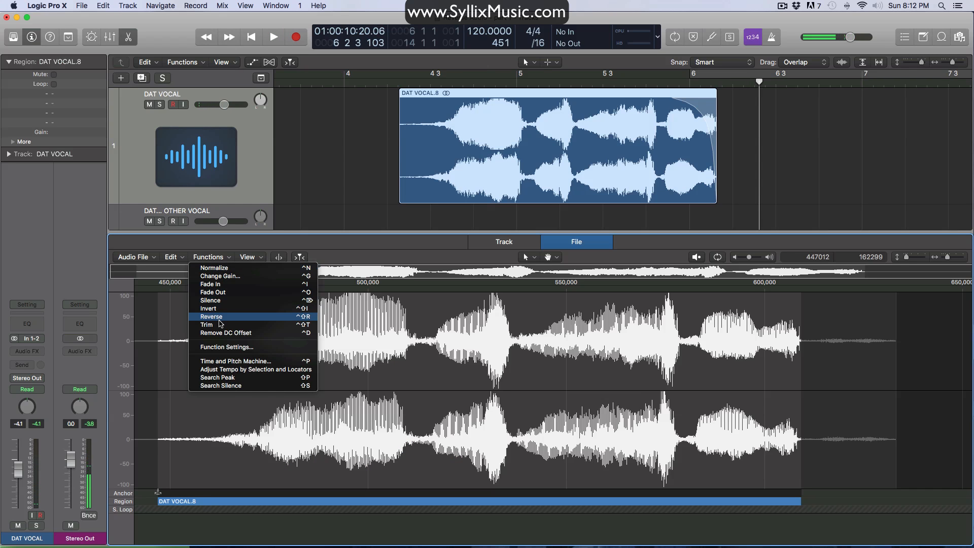
Reverse DAT VOCAL.8 again to restore its forward direction and set the playhead before it
left_click(211, 316)
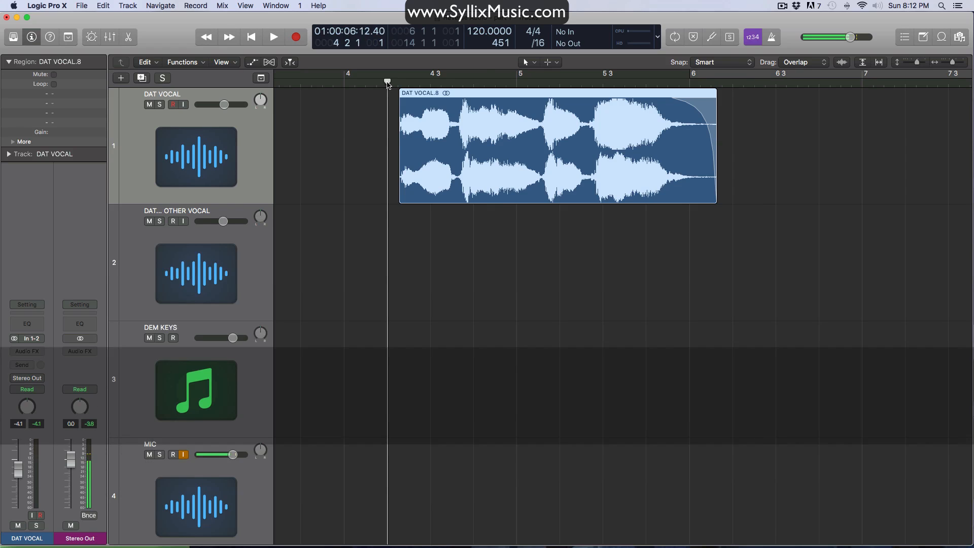
left_click(274, 36)
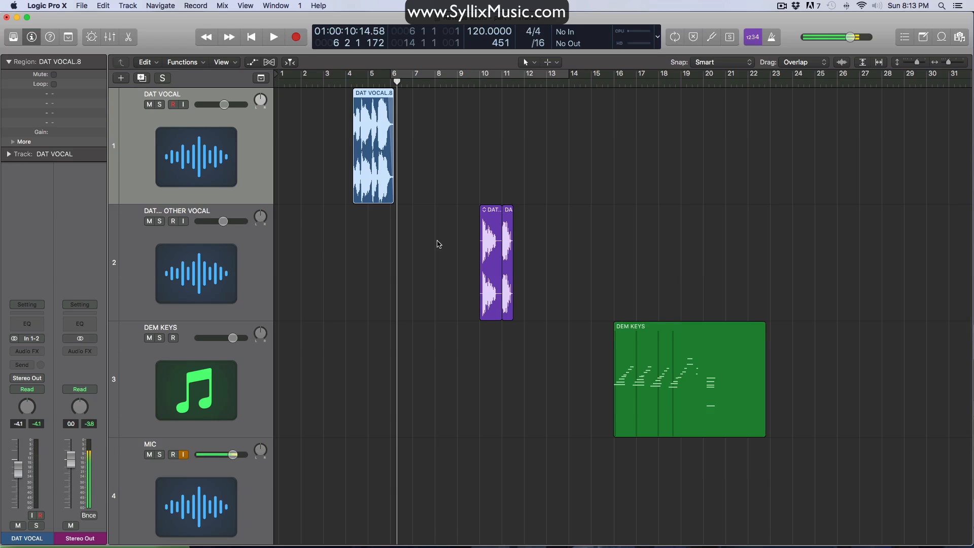
mouse_move(417, 230)
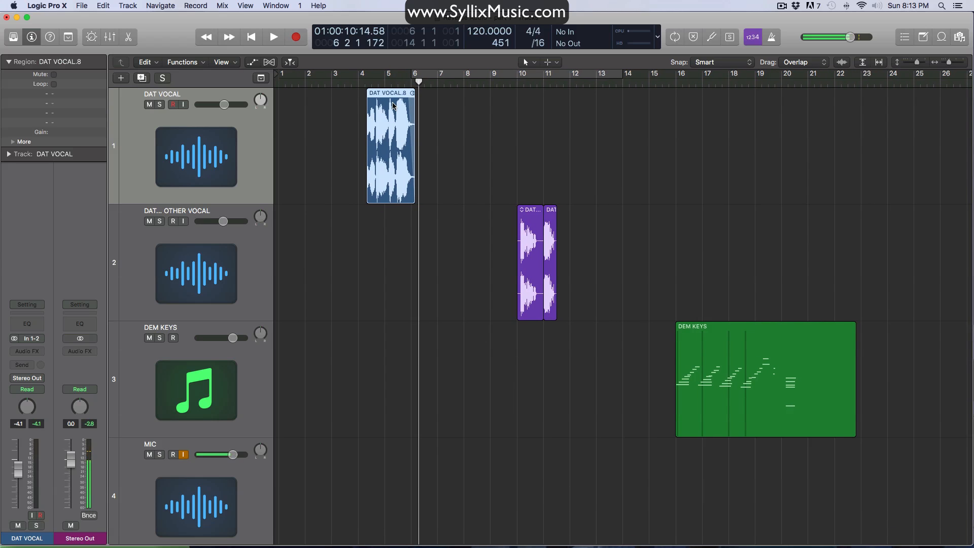
Duplicate the vocal region along track 1, reverse DAT VOCAL.11 in the editor, and deselect all regions
left_click_drag(390, 146, 331, 146)
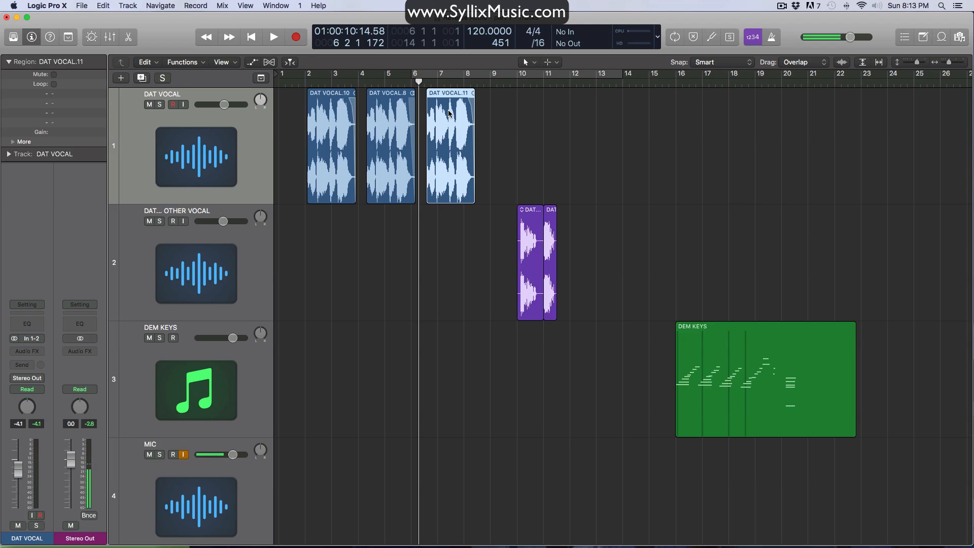
left_click(208, 257)
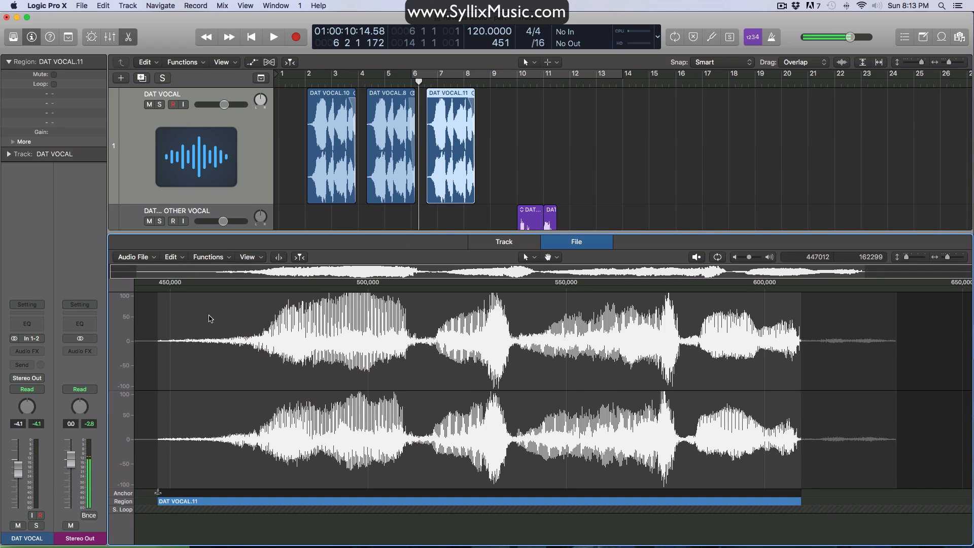
left_click(503, 241)
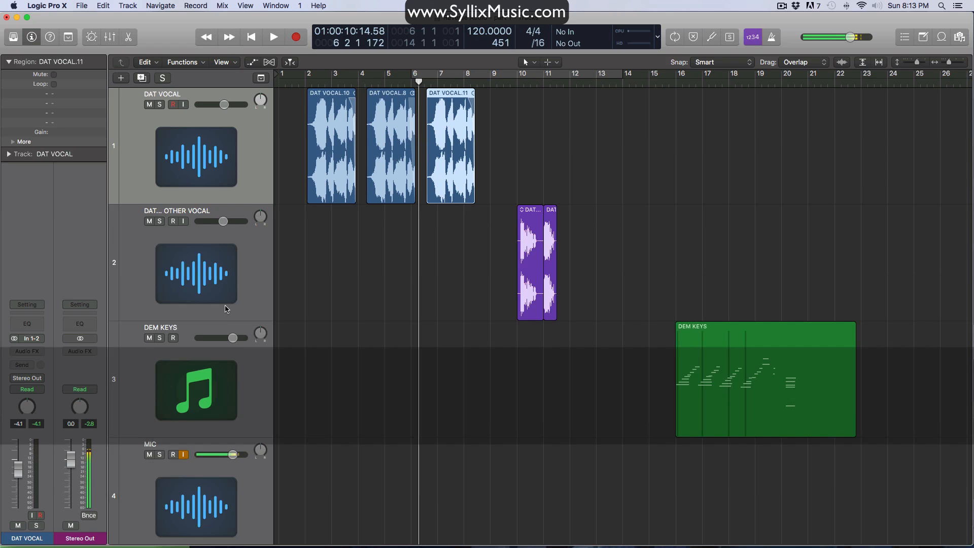
mouse_move(390, 241)
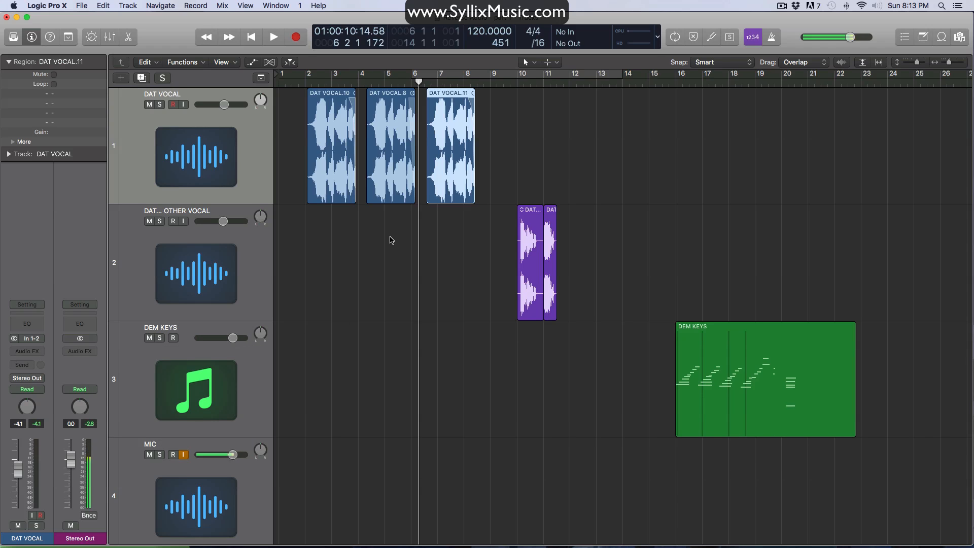
mouse_move(405, 215)
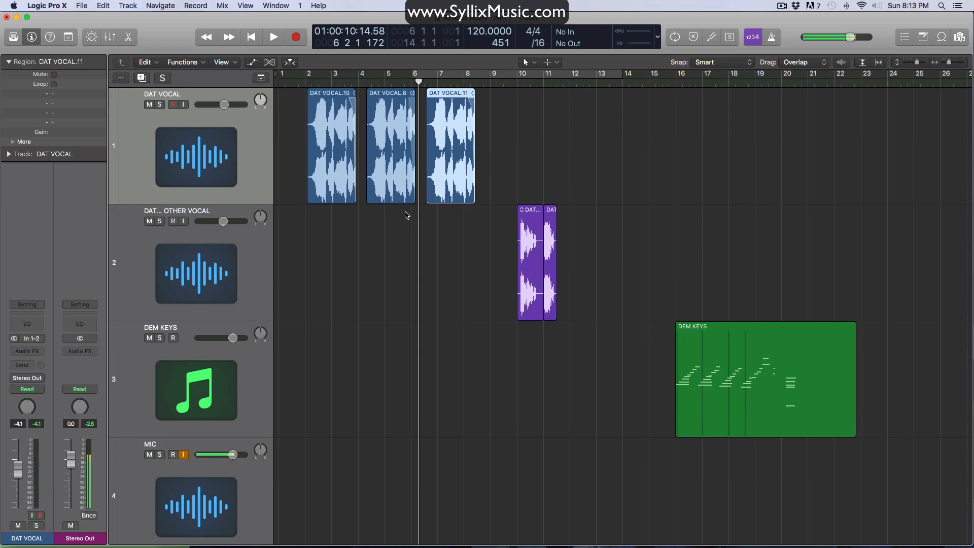
left_click(401, 233)
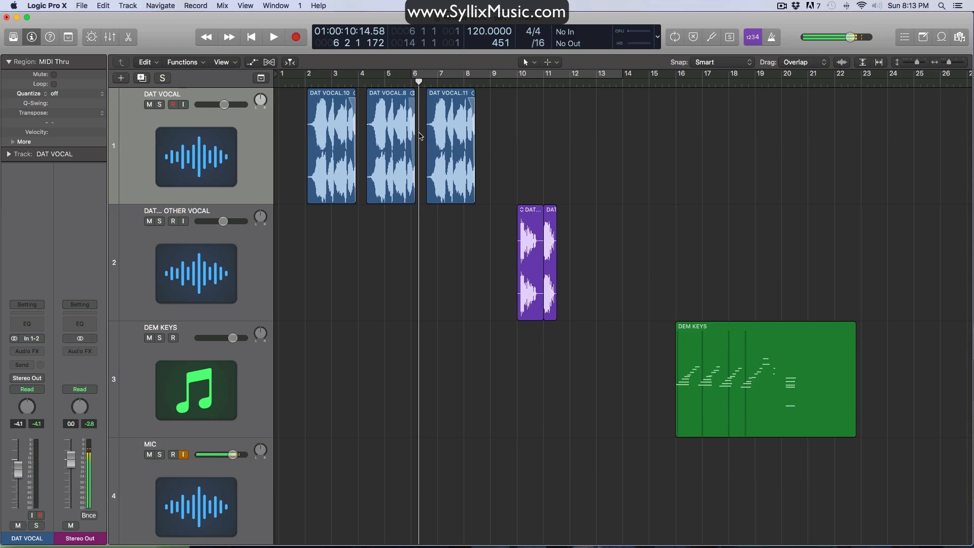
mouse_move(409, 133)
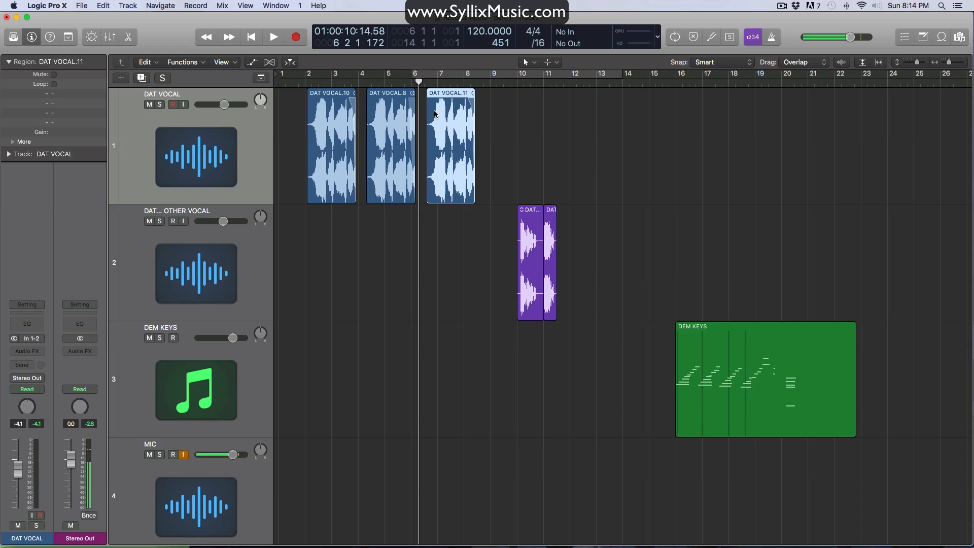
Convert the DAT VOCAL.11 region to its own new WAVE audio file and save it
left_click(210, 256)
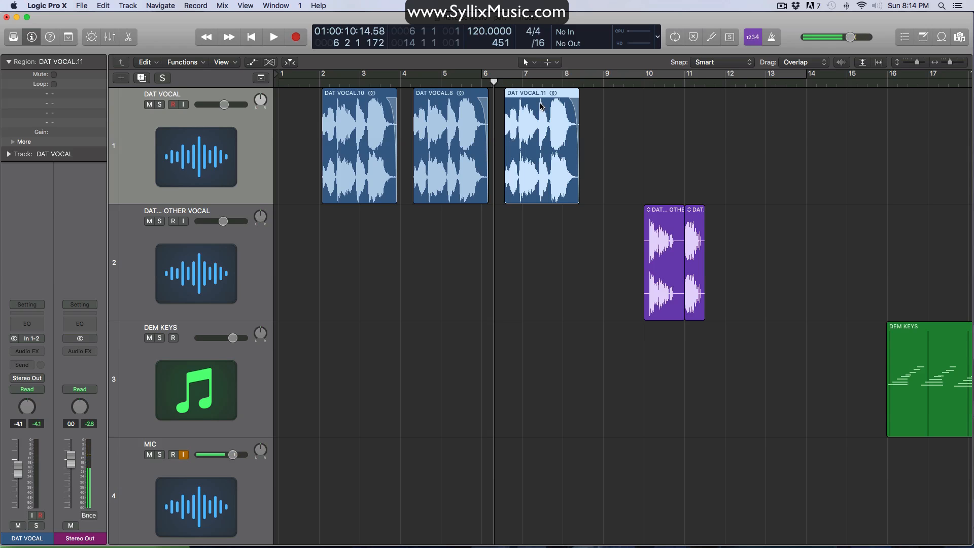
mouse_move(542, 102)
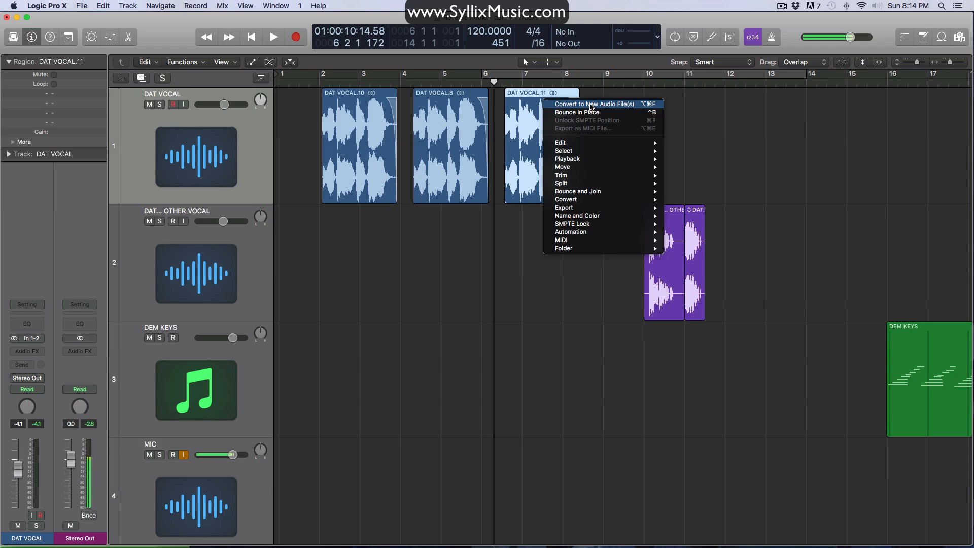
mouse_move(584, 113)
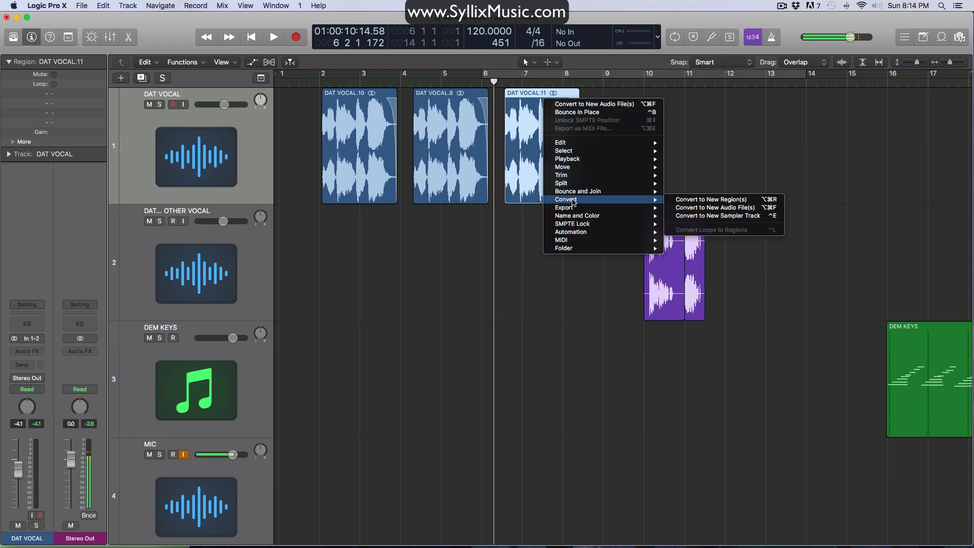
mouse_move(717, 207)
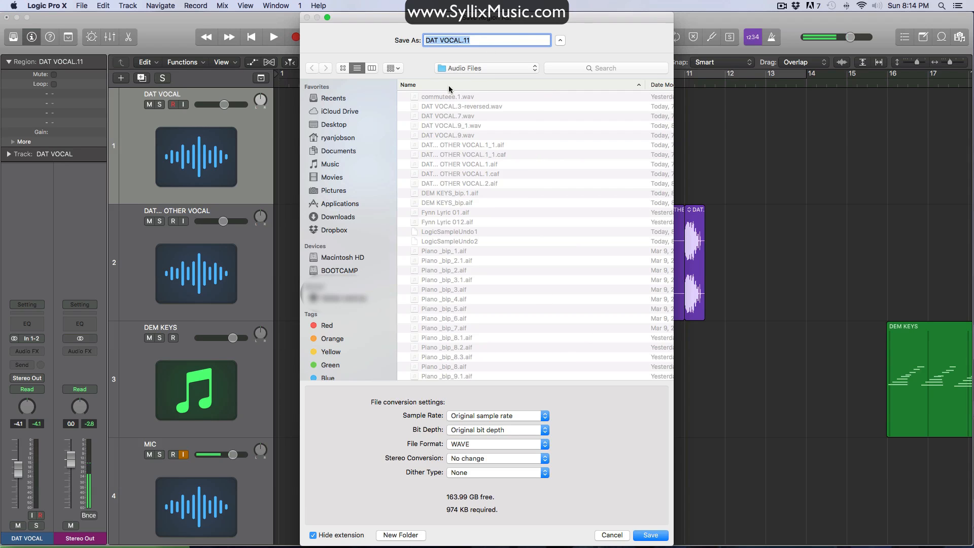
left_click(650, 535)
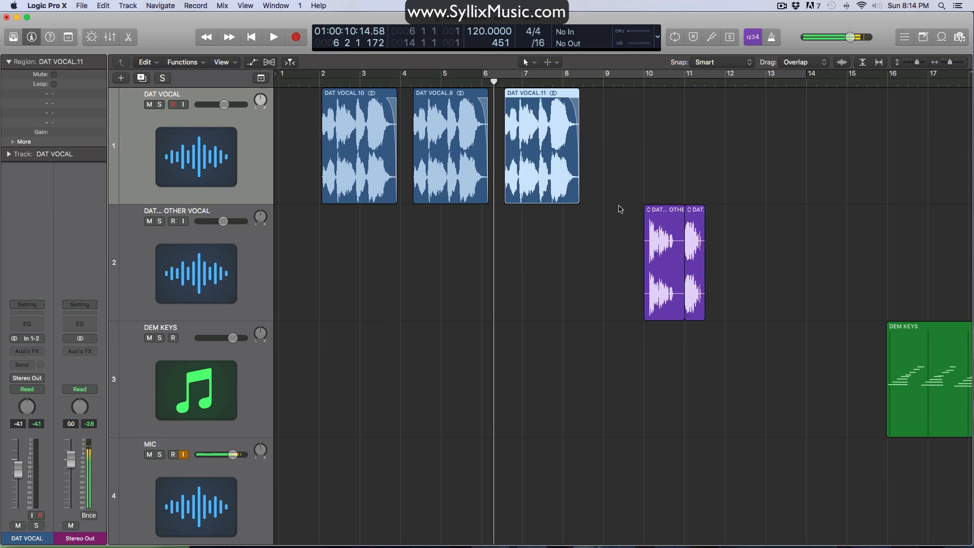
left_click(540, 147)
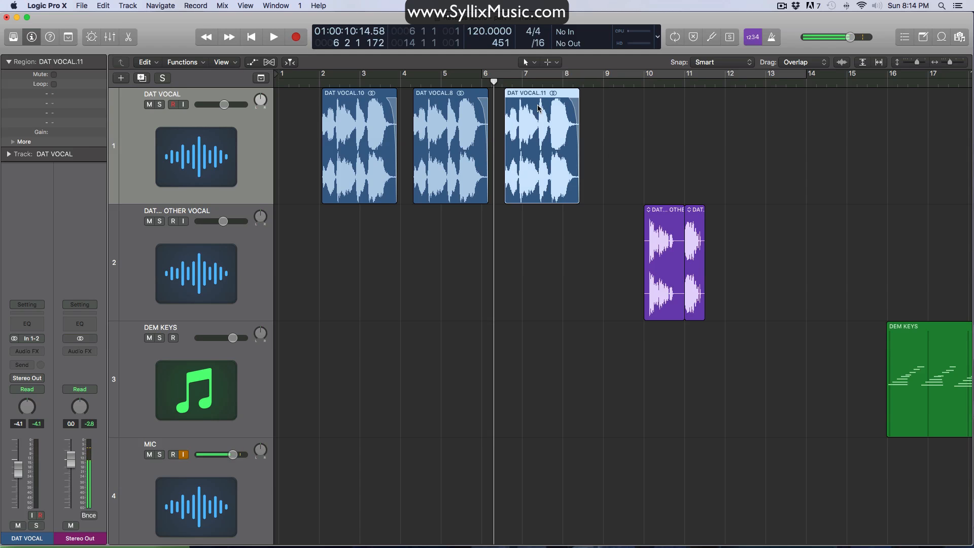
left_click(209, 257)
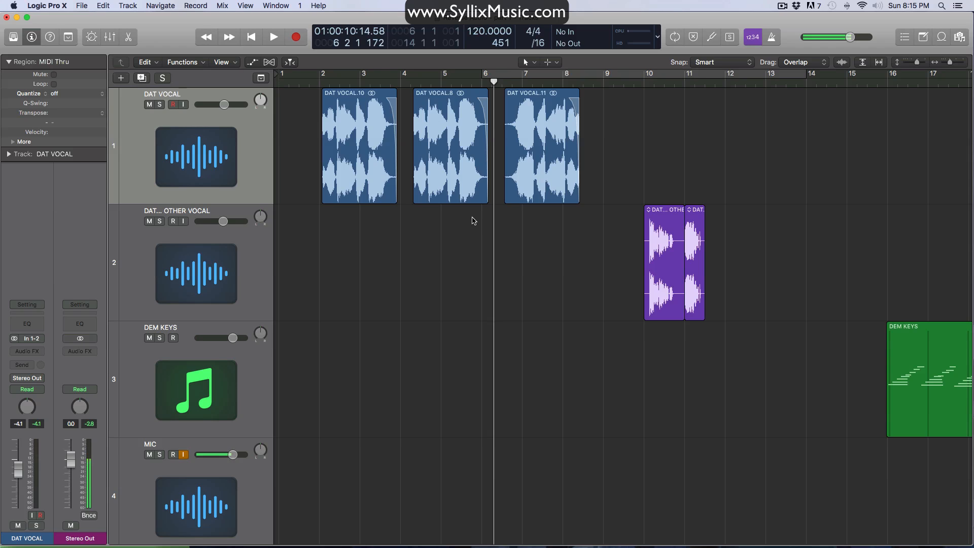
mouse_move(513, 144)
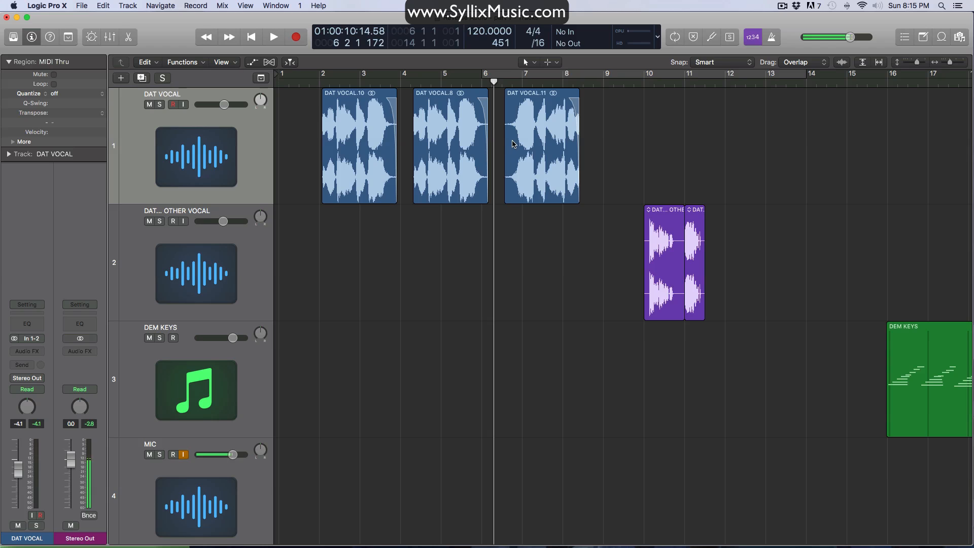
mouse_move(561, 199)
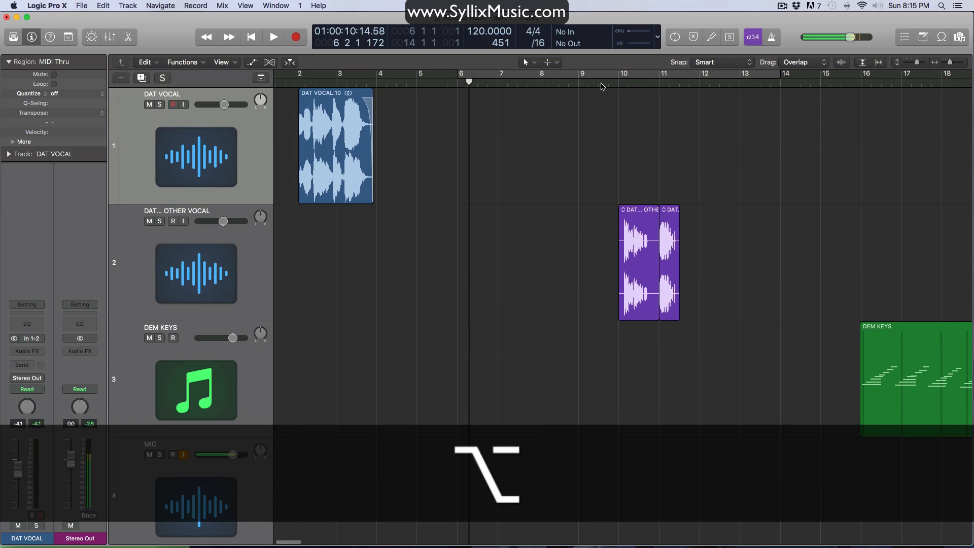
mouse_move(617, 141)
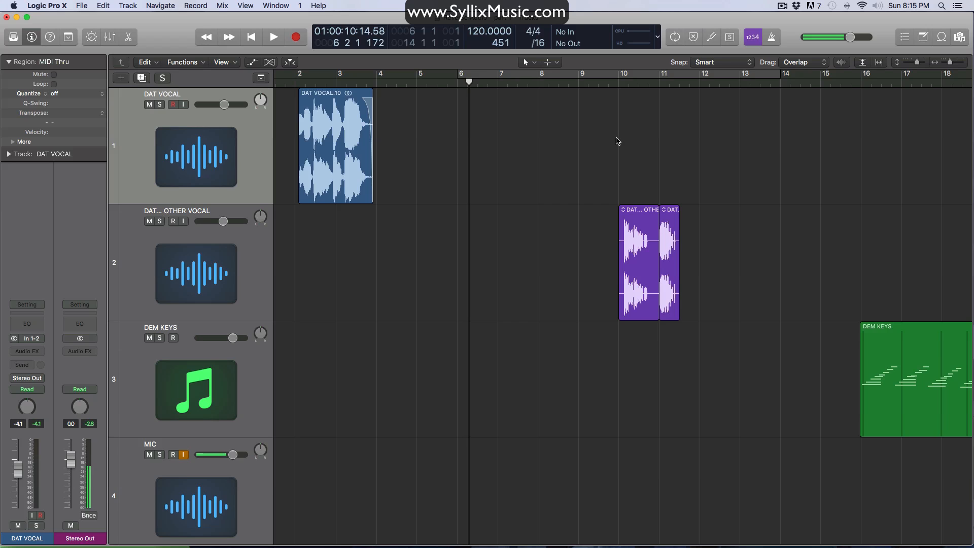
mouse_move(621, 203)
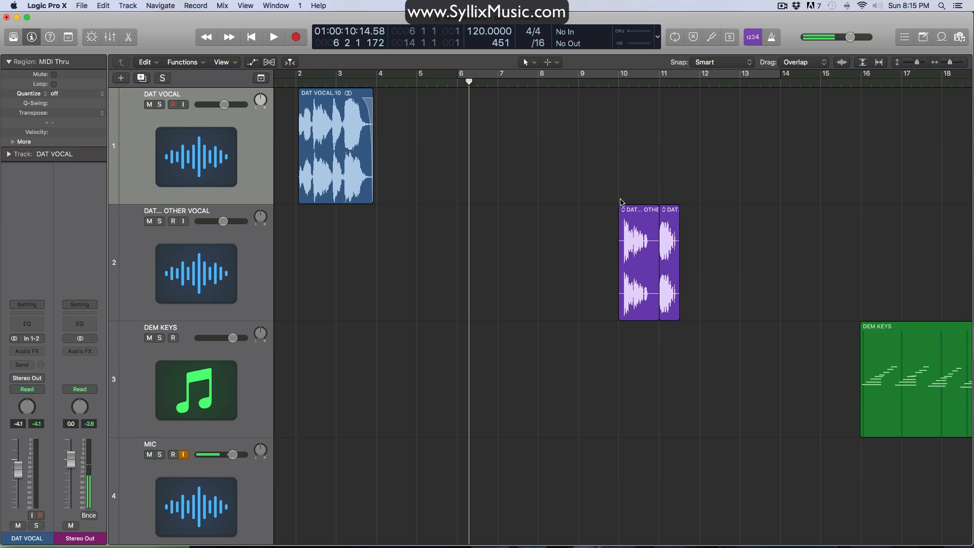
mouse_move(611, 91)
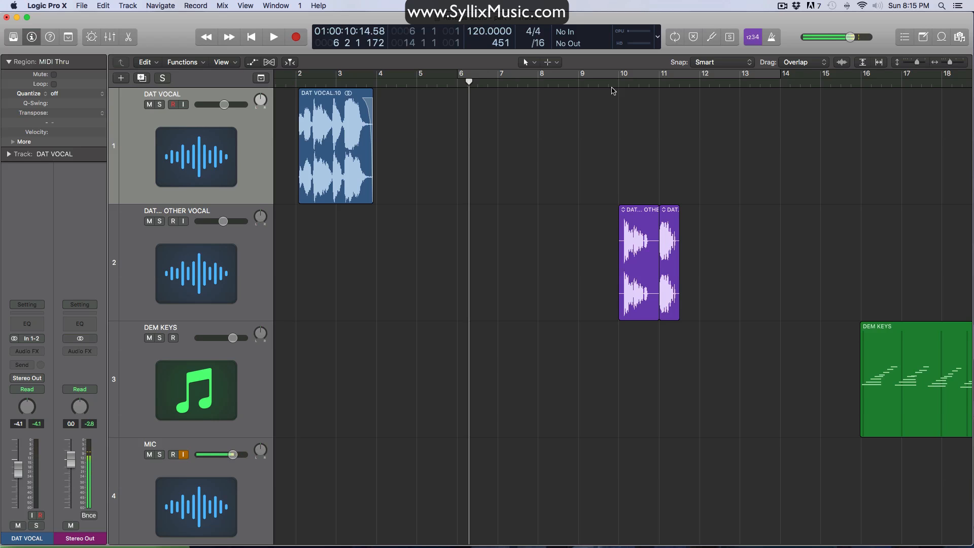
Copy the purple OTHER VOCAL region to bar 8 on track 2 and check its Functions menu for Reverse
left_click(274, 36)
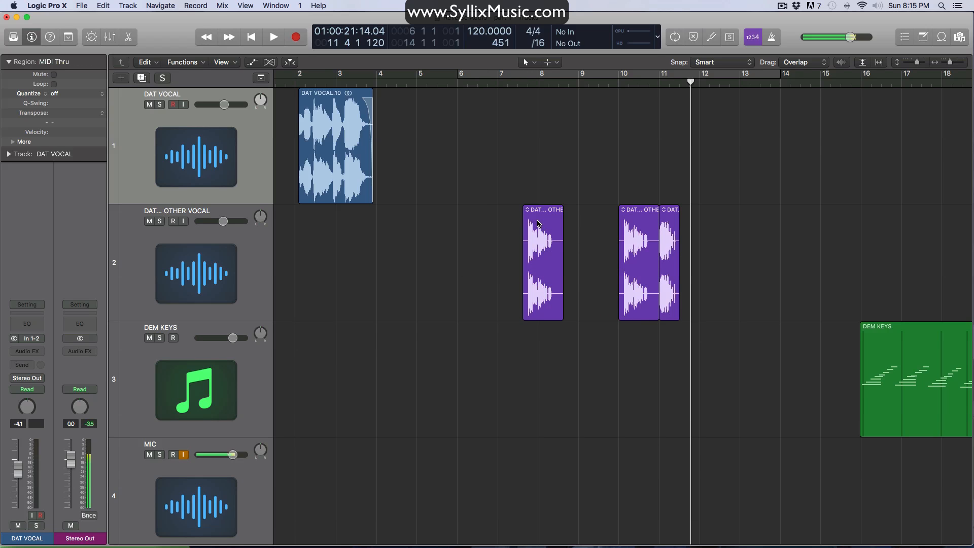
mouse_move(476, 263)
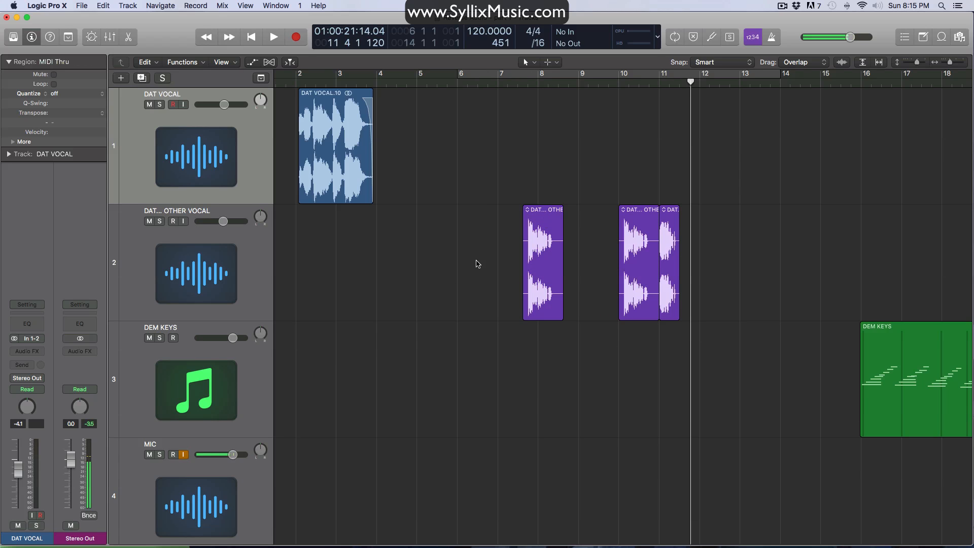
double_click(542, 260)
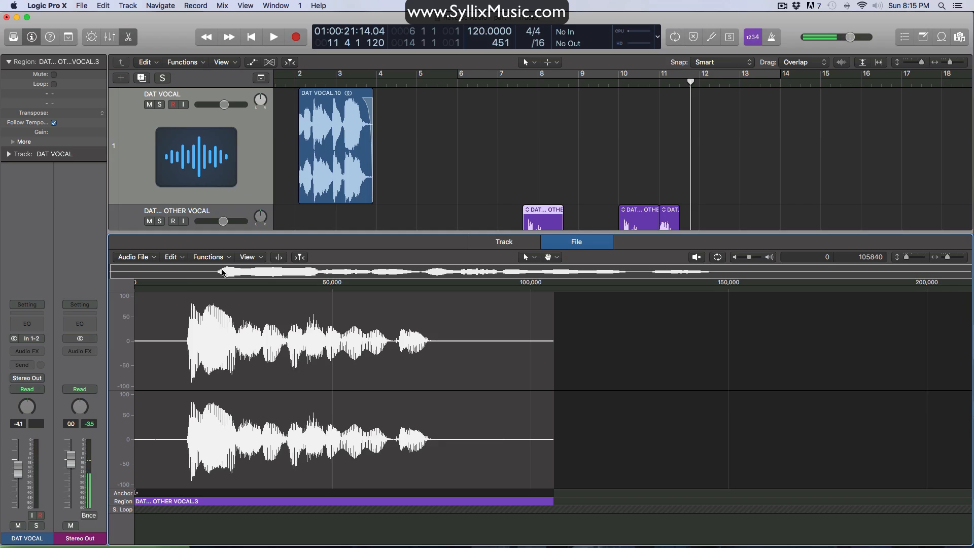
left_click(211, 257)
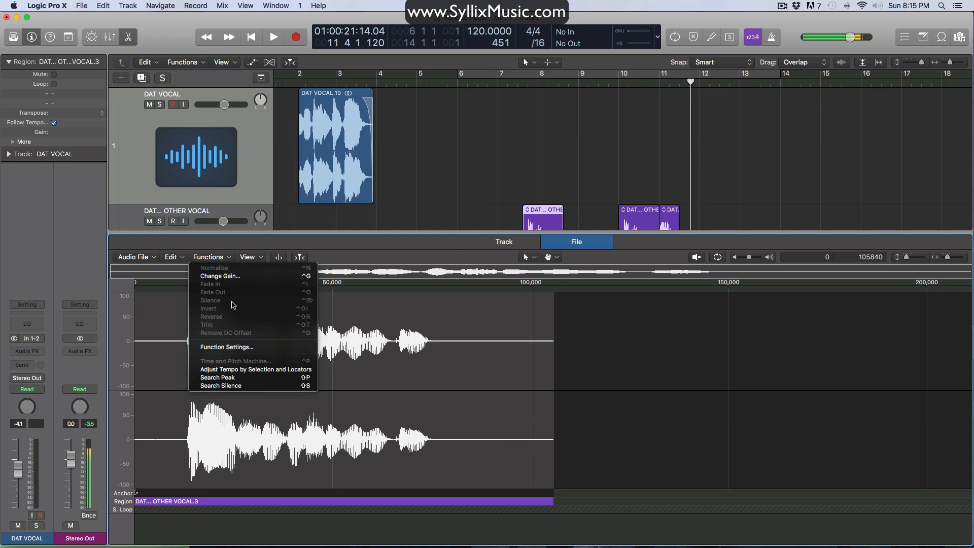
mouse_move(235, 295)
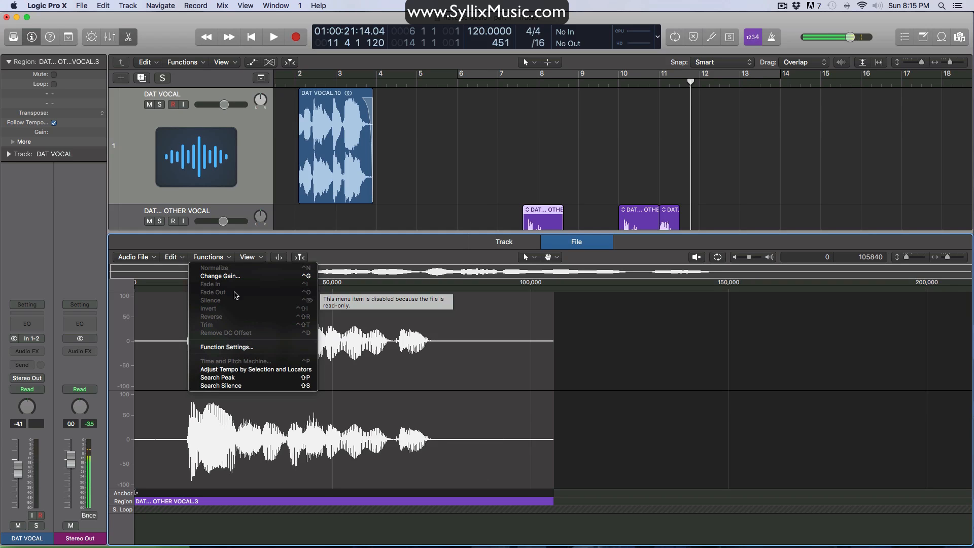
mouse_move(214, 323)
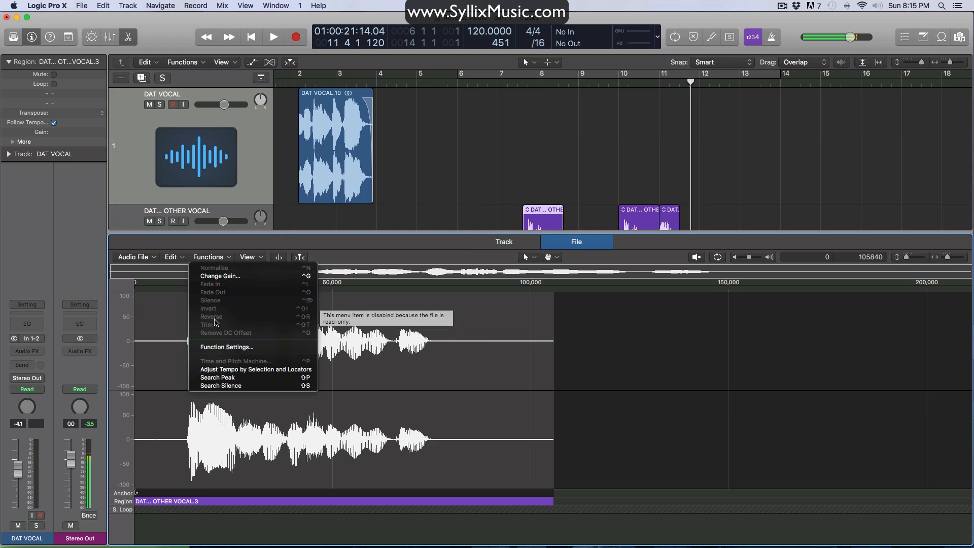
mouse_move(219, 322)
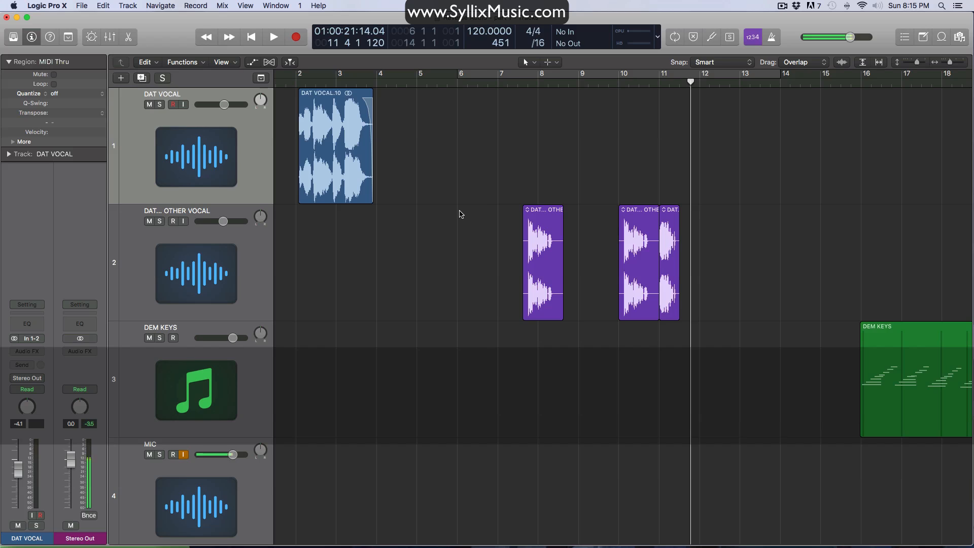
mouse_move(456, 202)
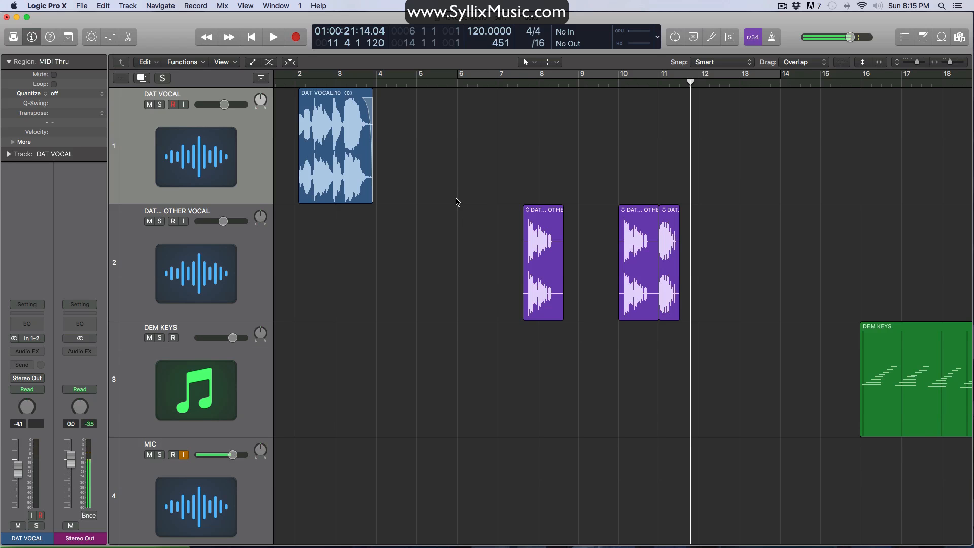
mouse_move(498, 200)
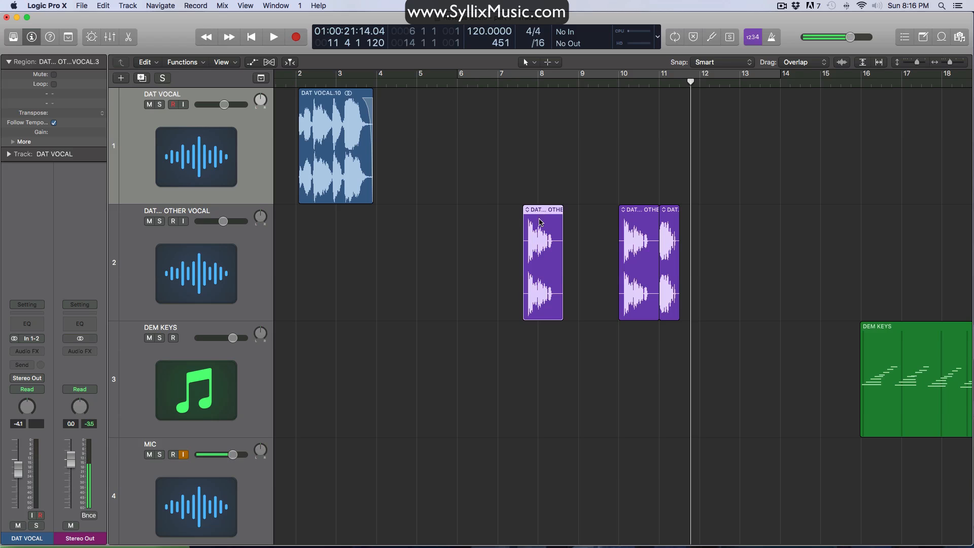
mouse_move(578, 223)
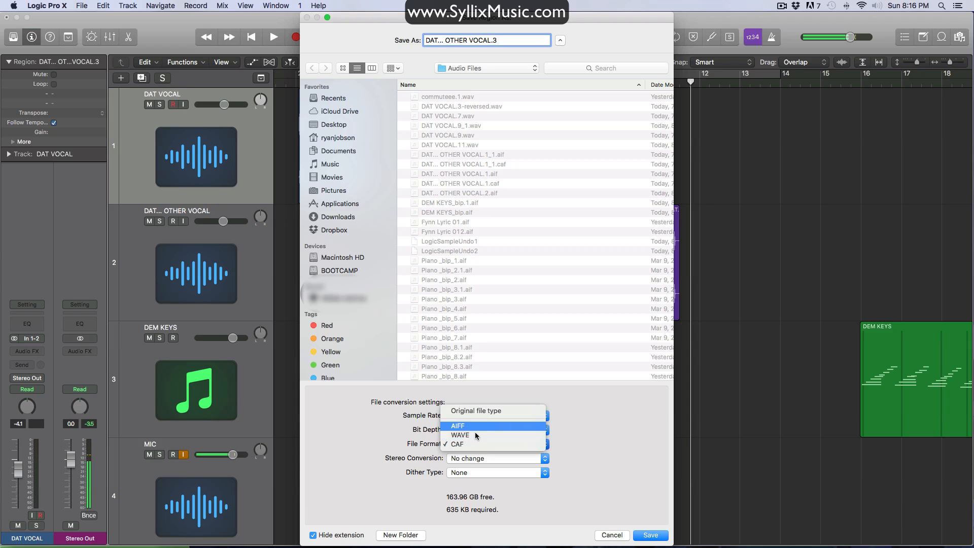
mouse_move(475, 435)
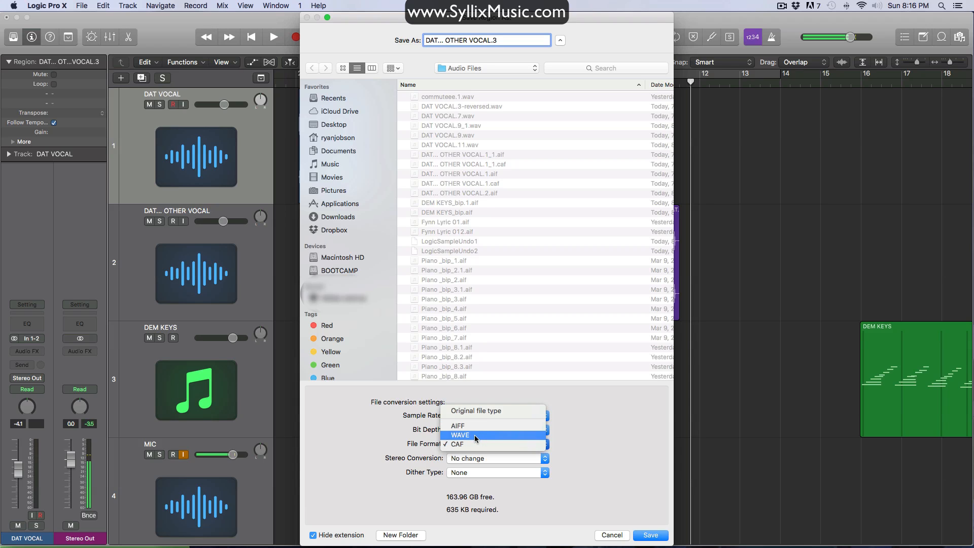
mouse_move(471, 429)
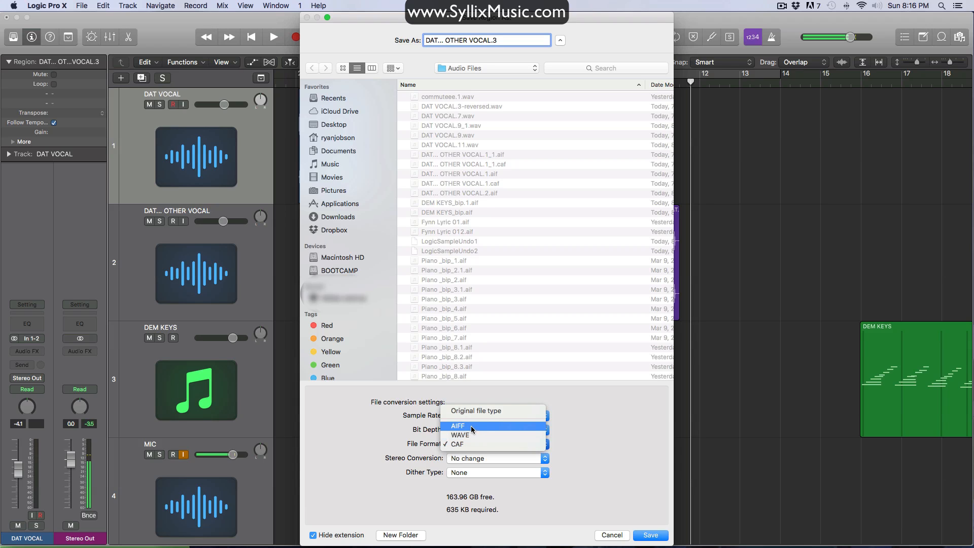
Save the copied OTHER VOCAL.3 region as a new AIFF audio file
left_click(458, 426)
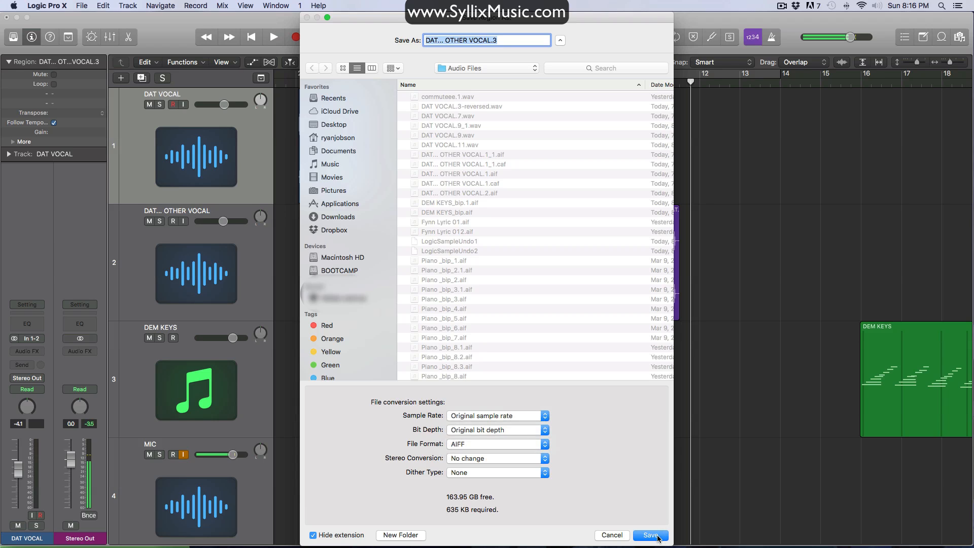
left_click(650, 535)
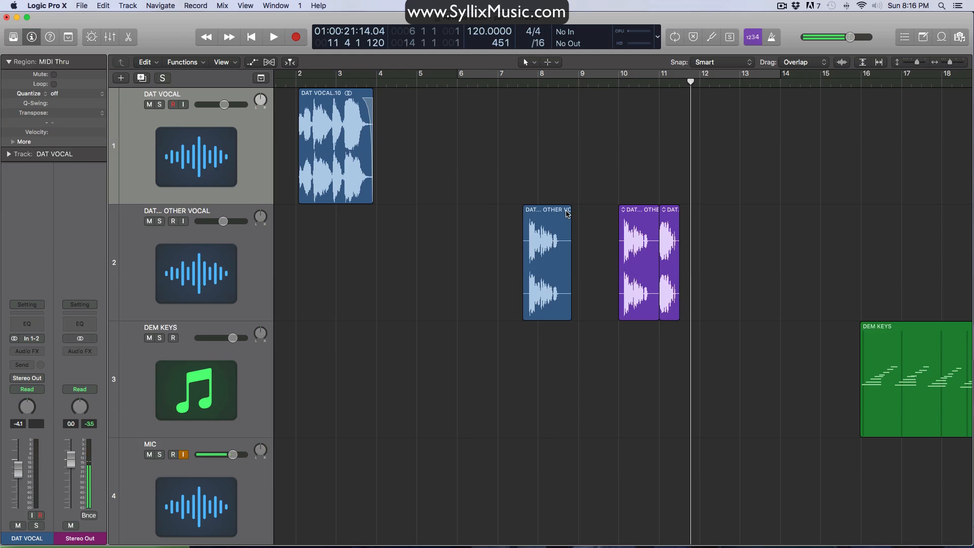
Reverse the converted OTHER VOCAL.3 audio on track 2 and return to the tracks area
double_click(546, 261)
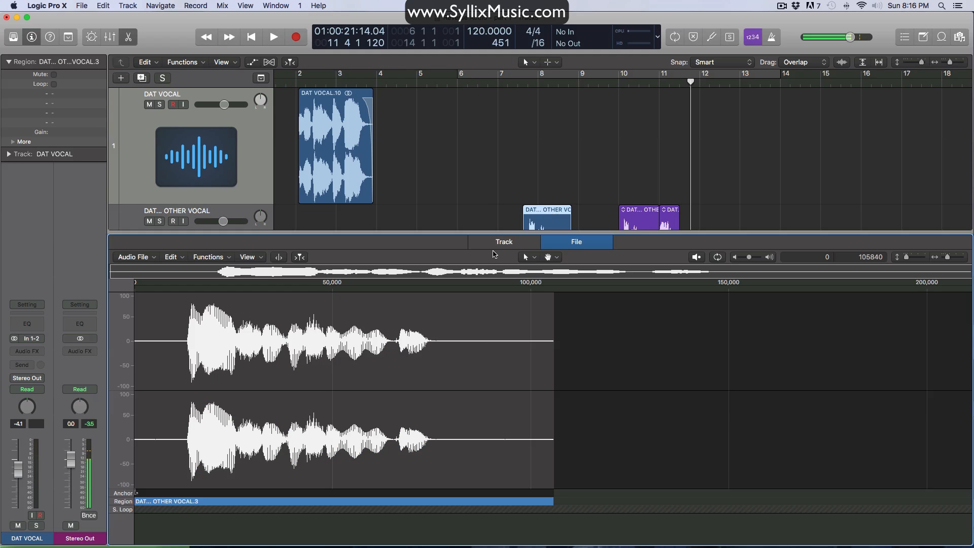
mouse_move(219, 259)
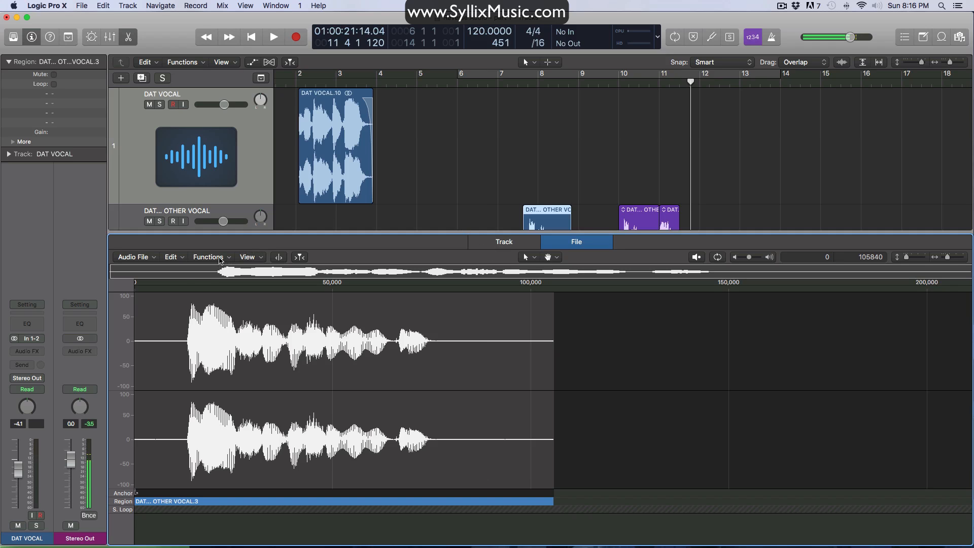
left_click(210, 257)
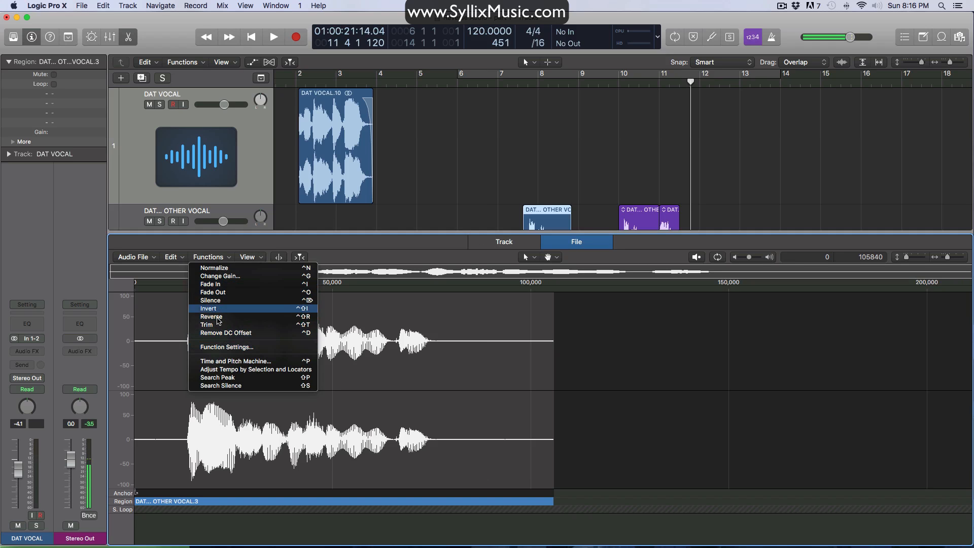
left_click(211, 316)
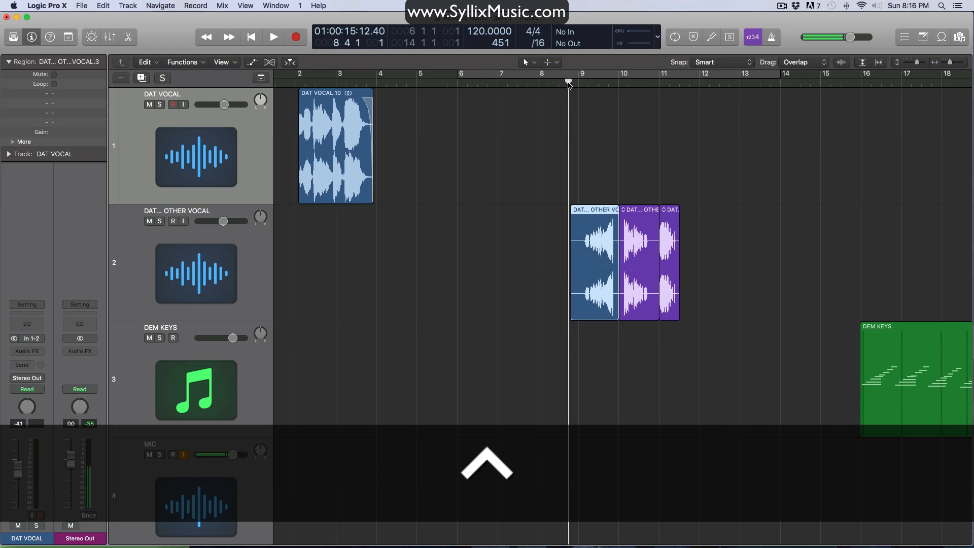
left_click(274, 36)
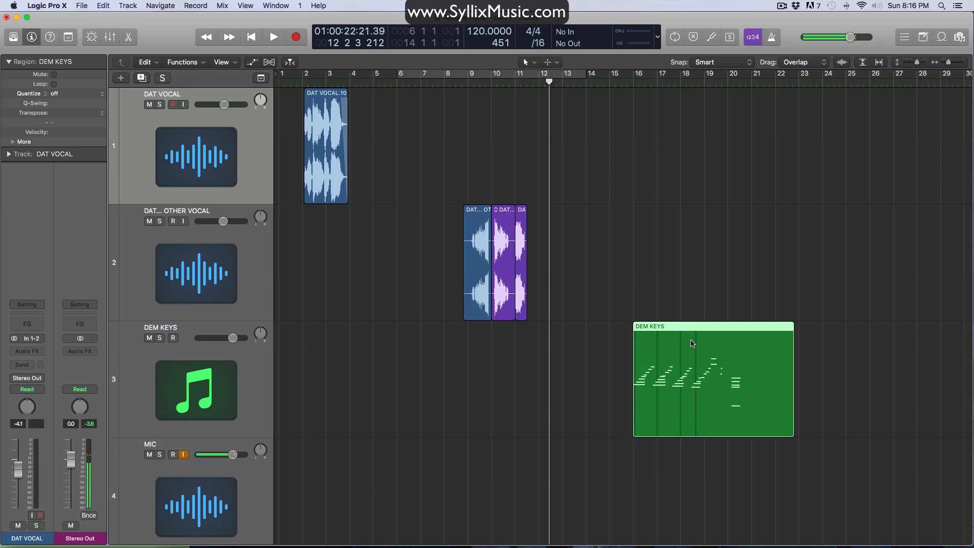
mouse_move(630, 86)
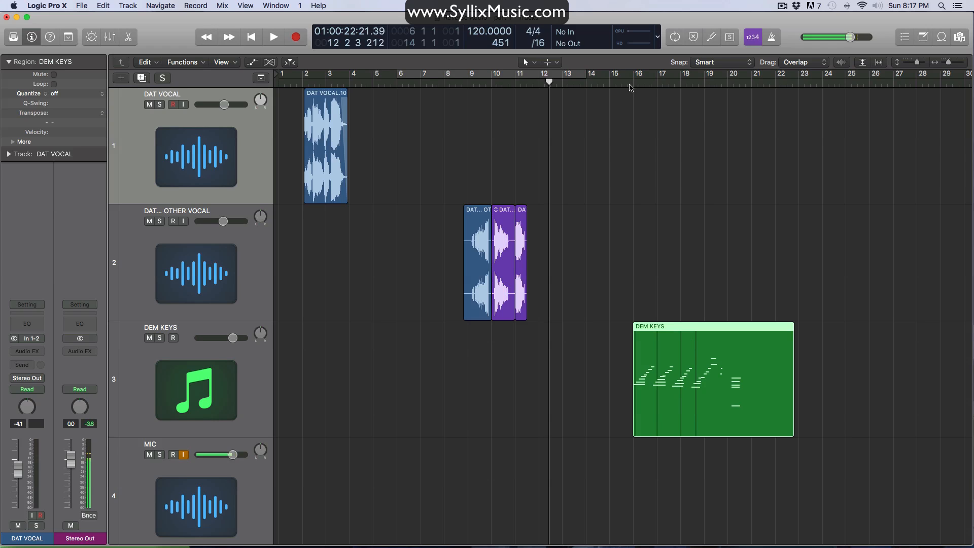
left_click(630, 82)
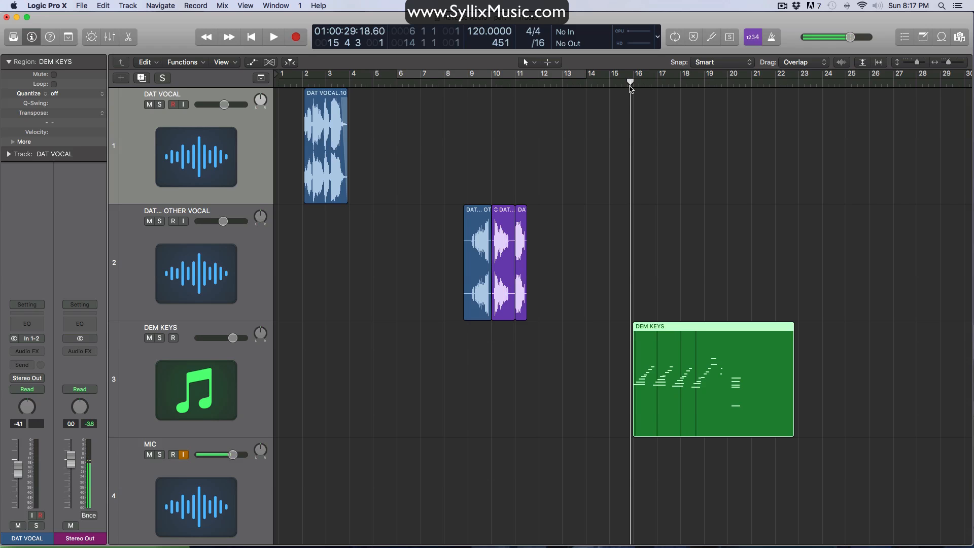
left_click(273, 37)
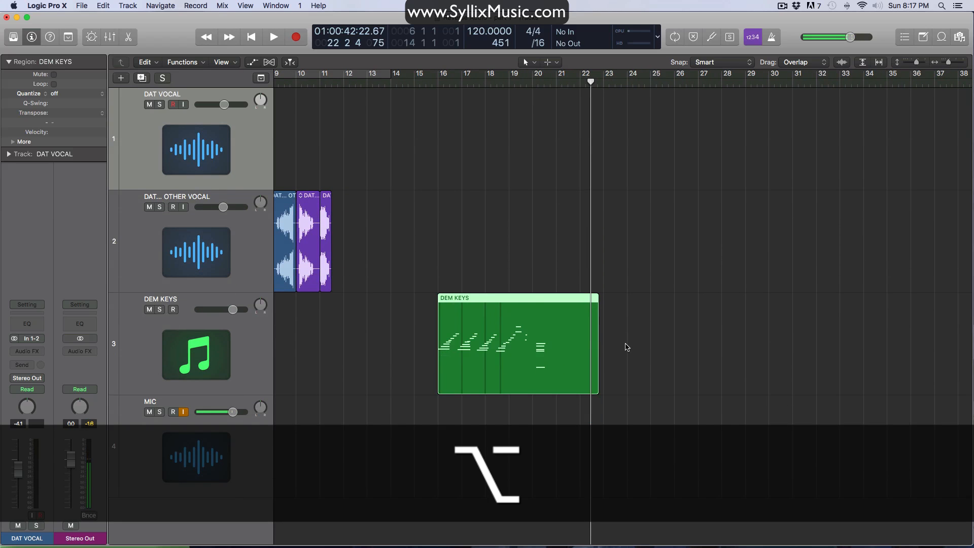
Bounce the DEM KEYS piano region in place to a DEM KEYS_bip audio track, keeping Mute source on
right_click(531, 299)
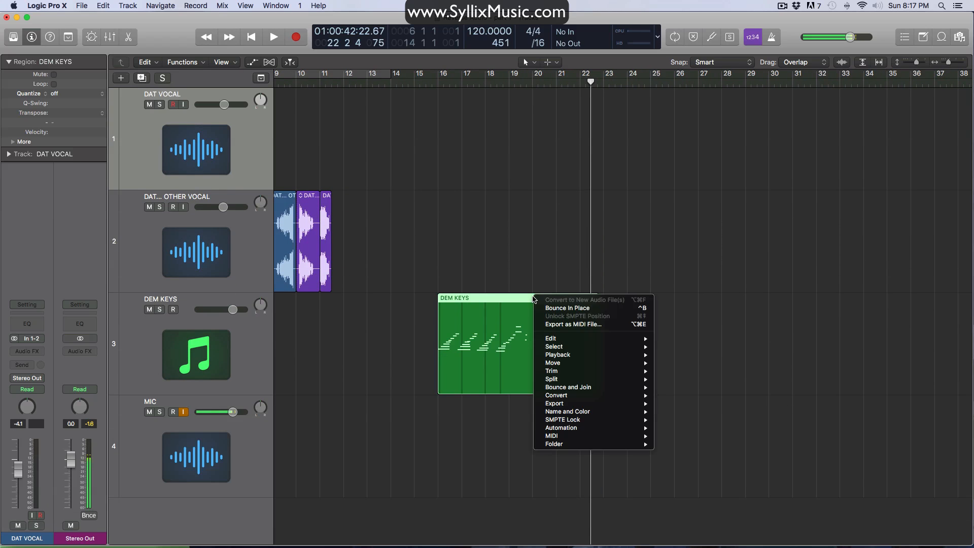
mouse_move(566, 308)
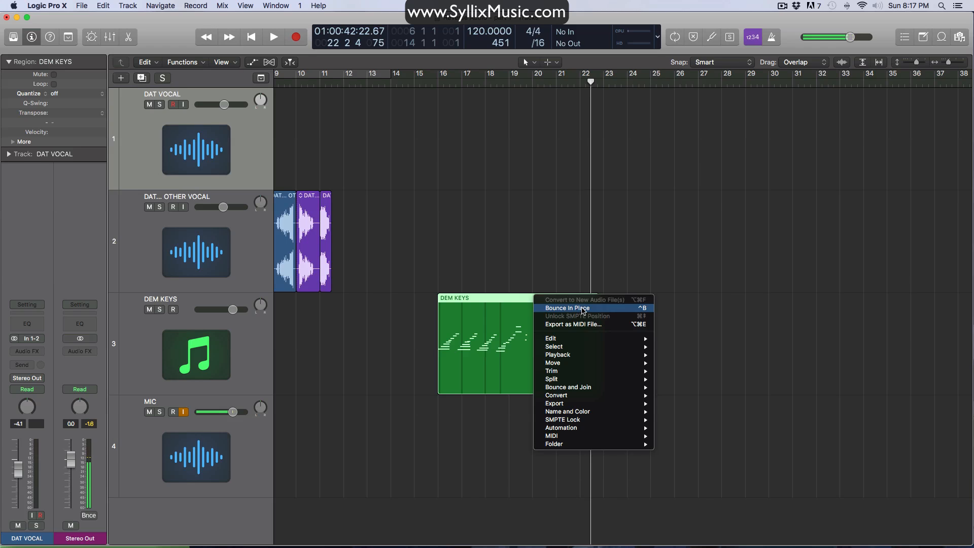
mouse_move(572, 371)
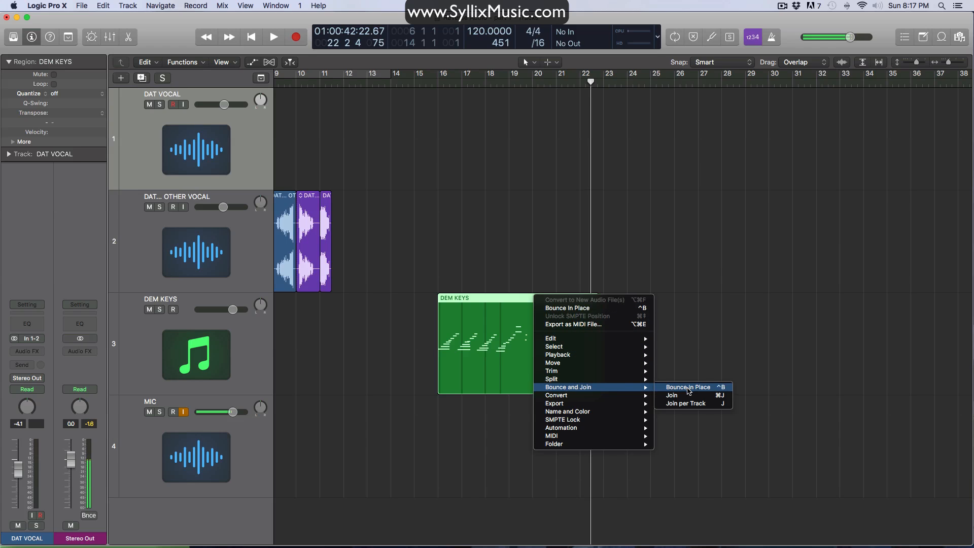
left_click(687, 386)
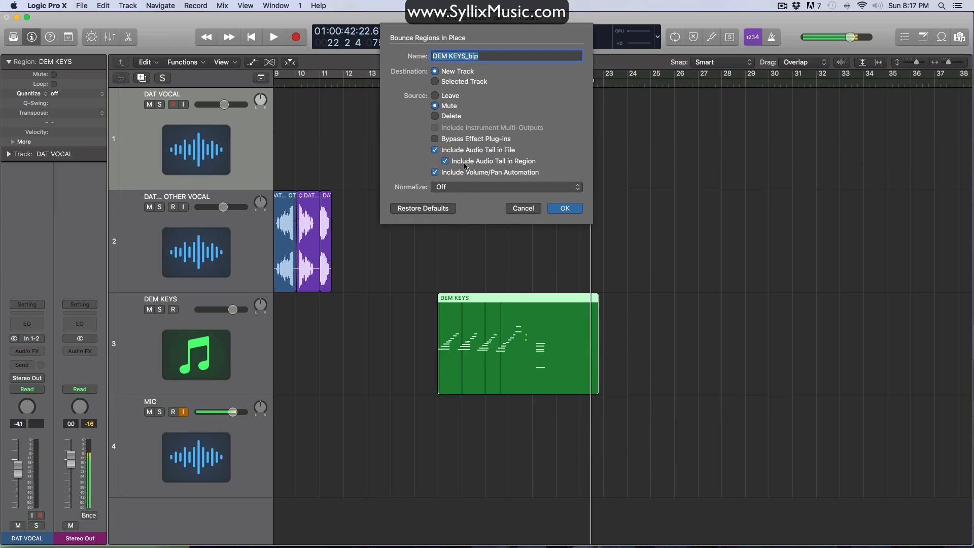
left_click(434, 138)
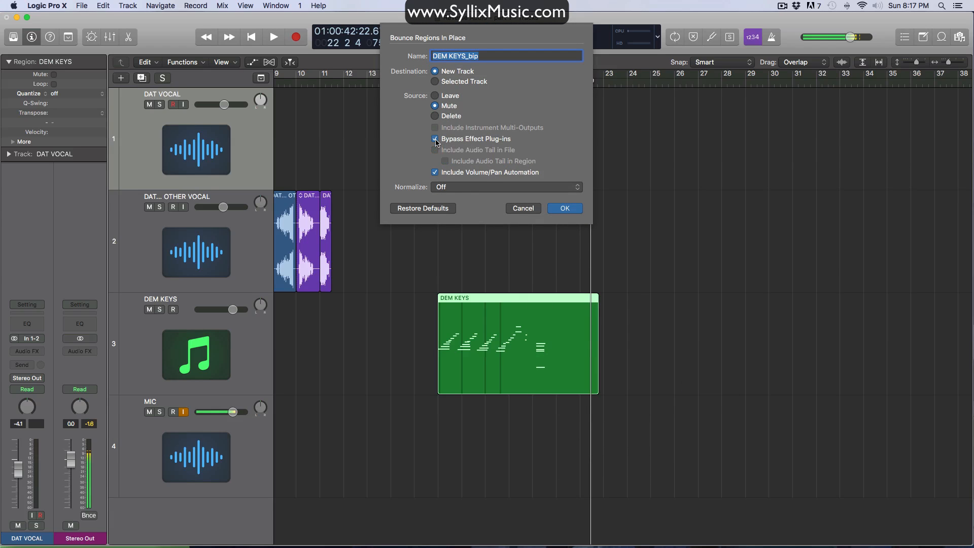
left_click(435, 138)
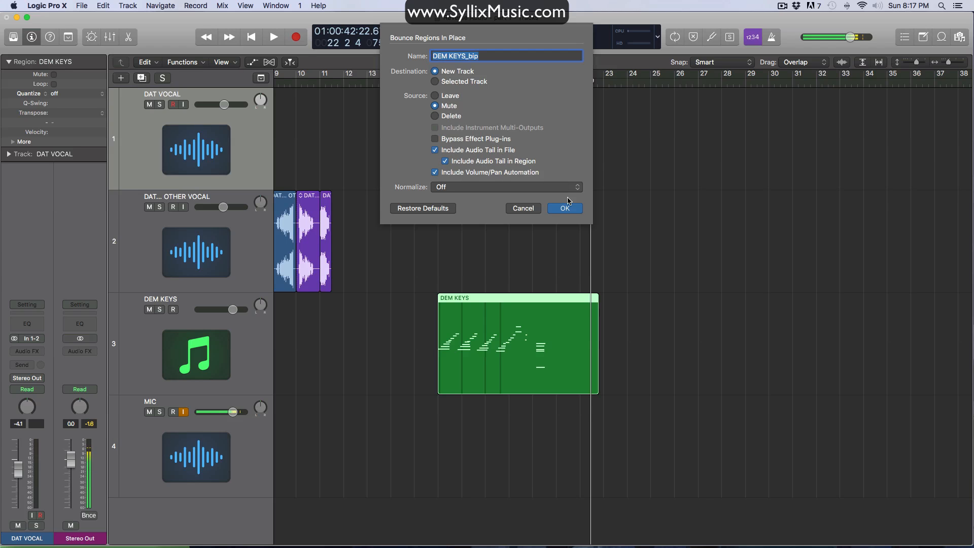
left_click(563, 208)
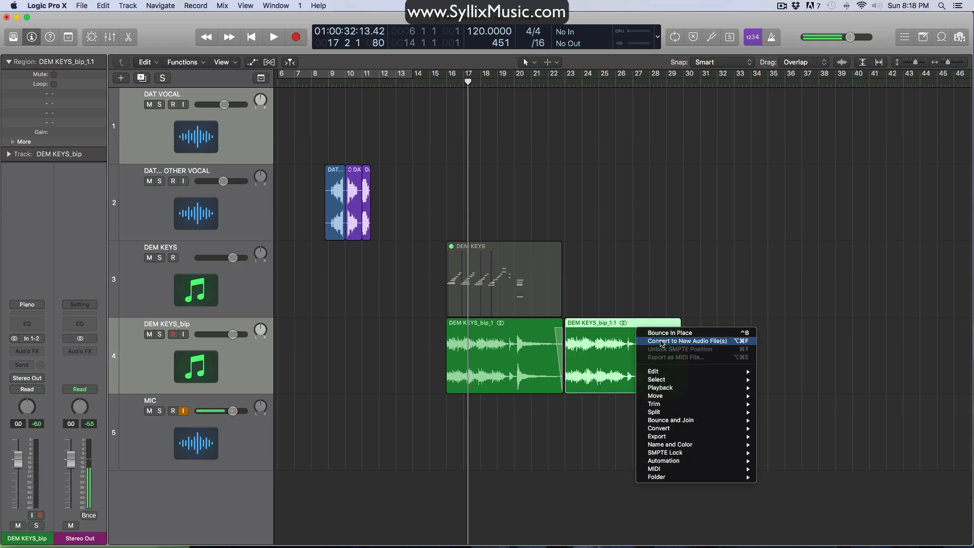
Convert the duplicated DEM KEYS_bip_1.1 region into its own saved audio file
left_click(686, 340)
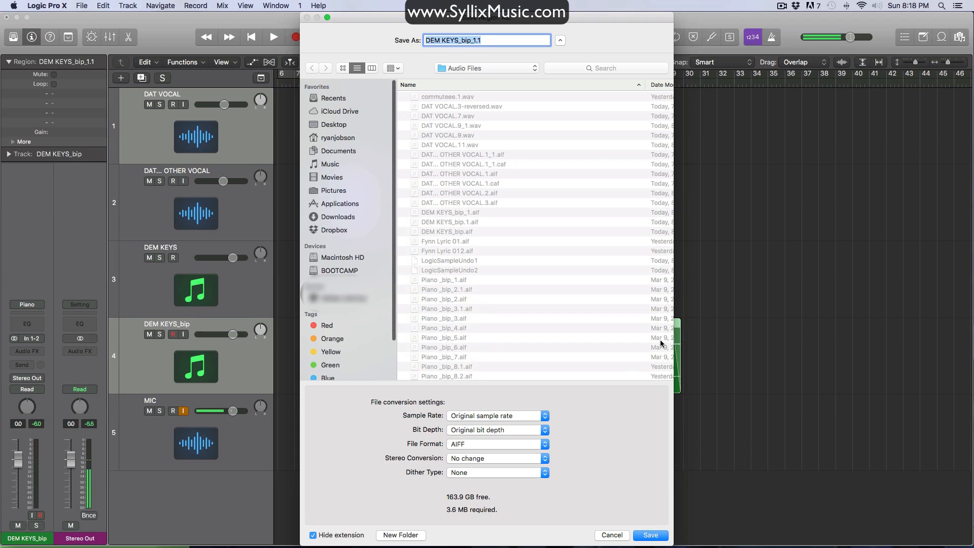
mouse_move(536, 447)
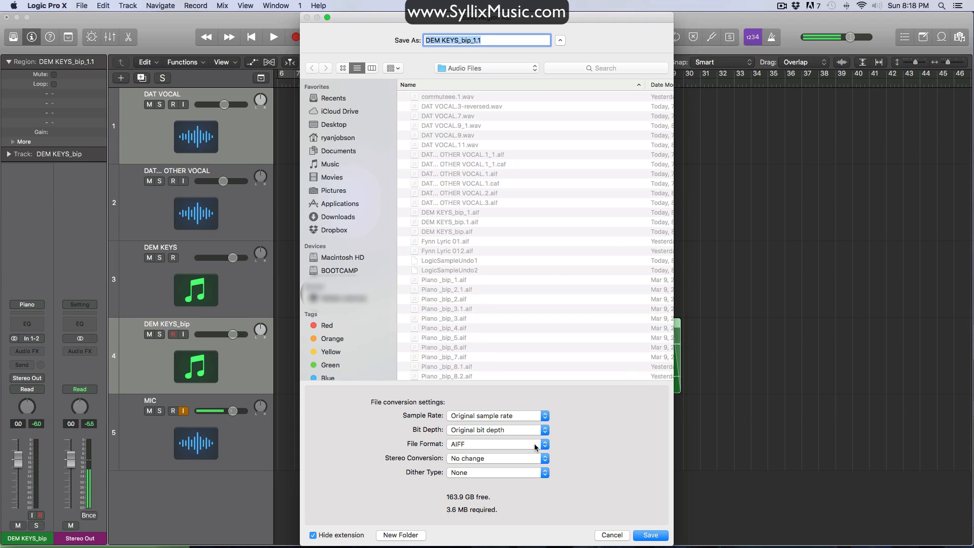
left_click(649, 534)
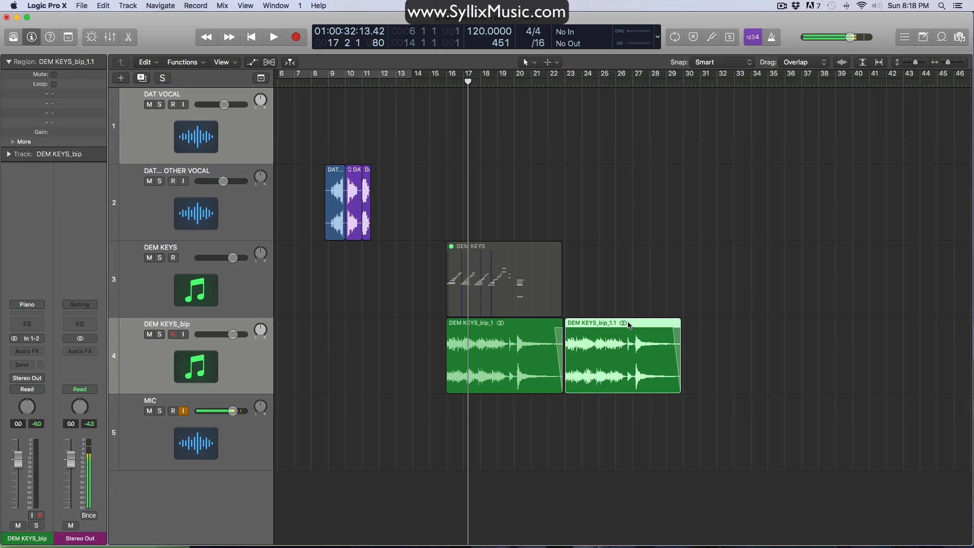
left_click(210, 257)
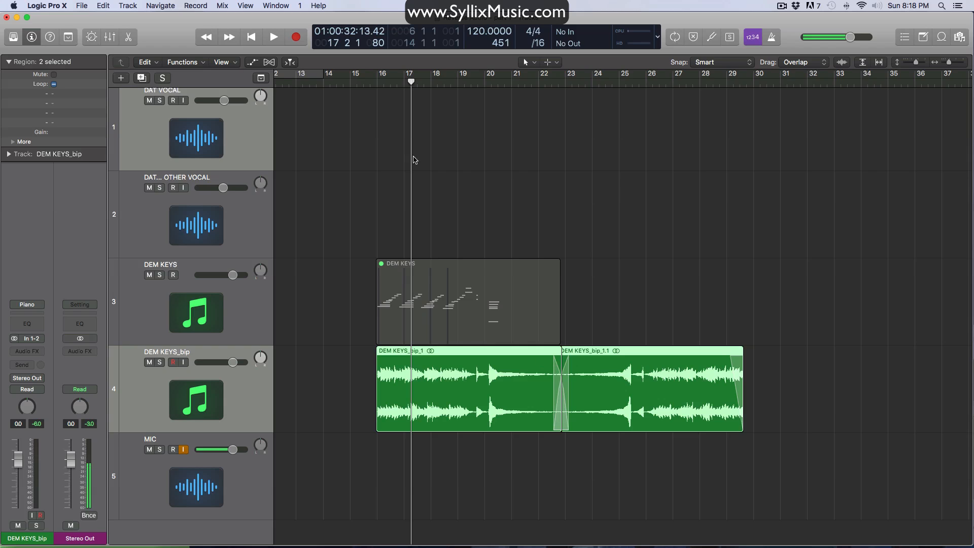
Play back both DEM KEYS_bip regions through the crossfade and stop past bar 29
left_click(273, 37)
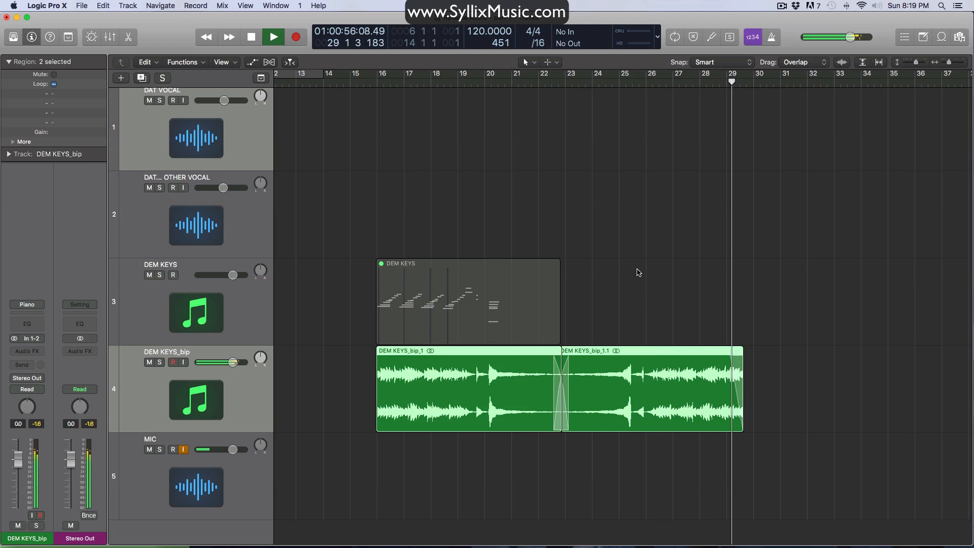
left_click(273, 36)
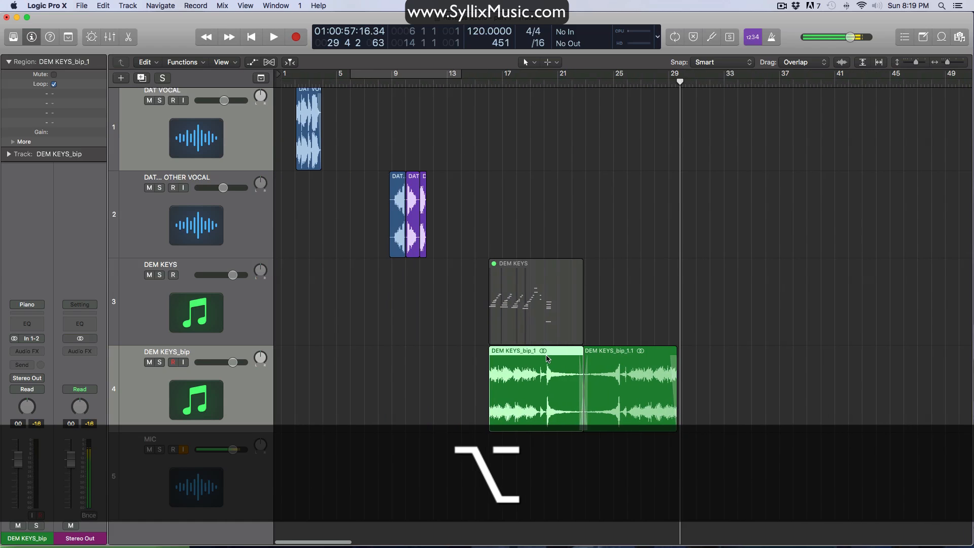
scroll("up", 3)
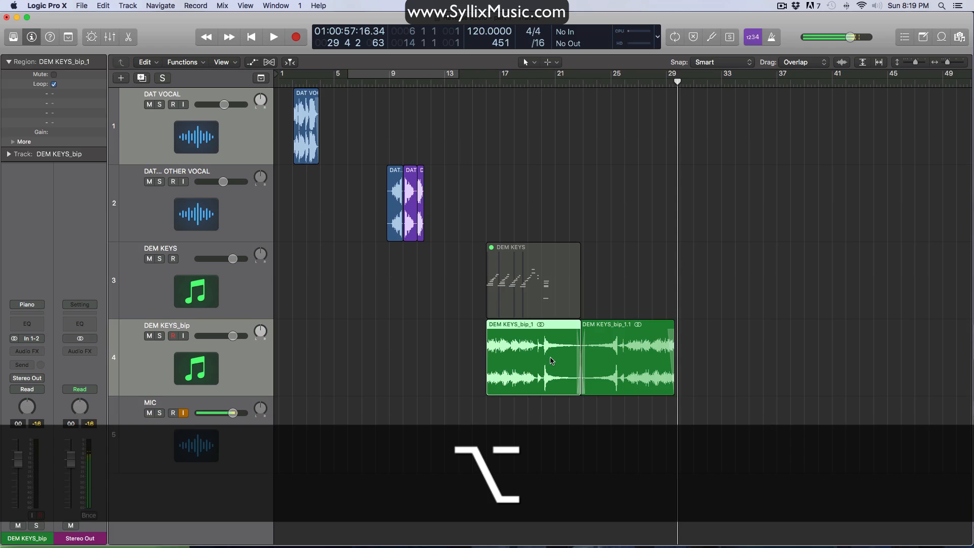
left_click(438, 332)
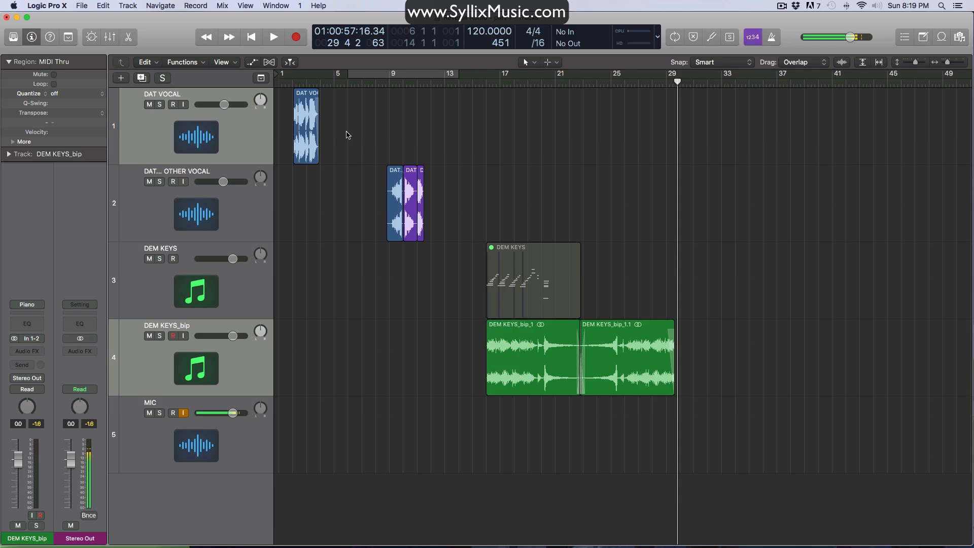
mouse_move(332, 107)
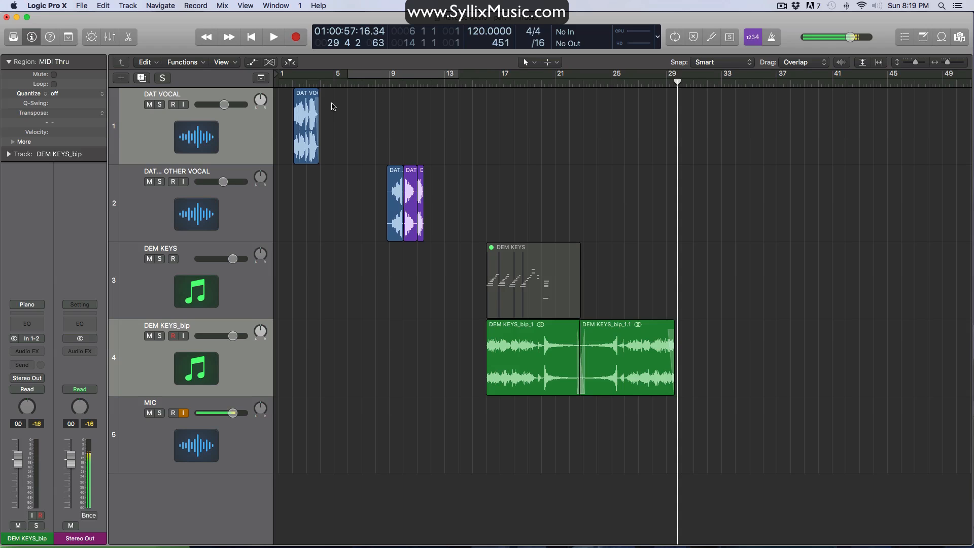